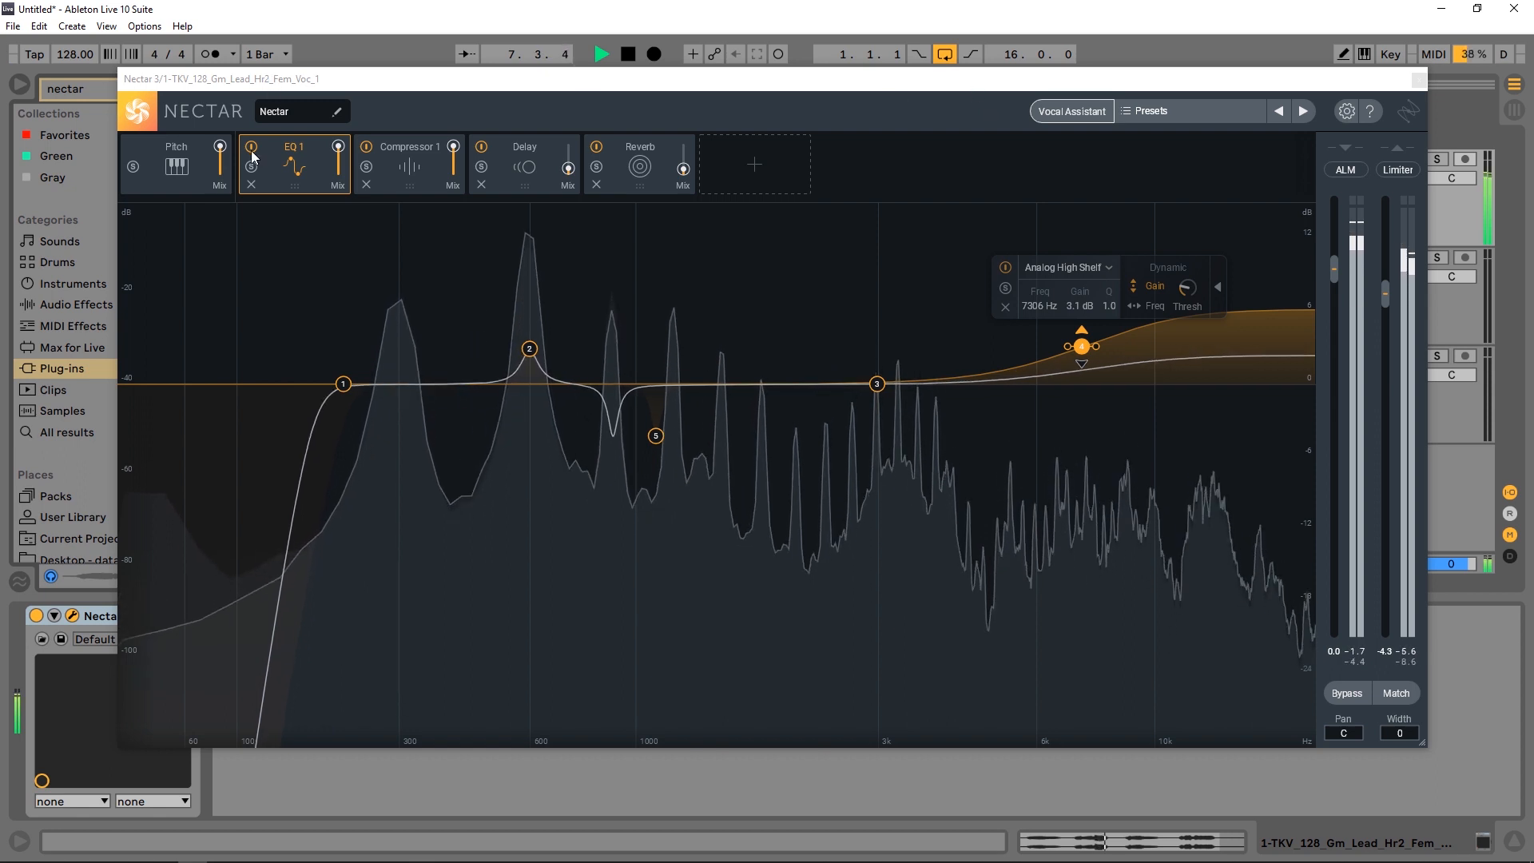
# Briefly bypass the EQ, then delete EQ 1 and add a fresh EQ module.
pyautogui.click(251, 147)
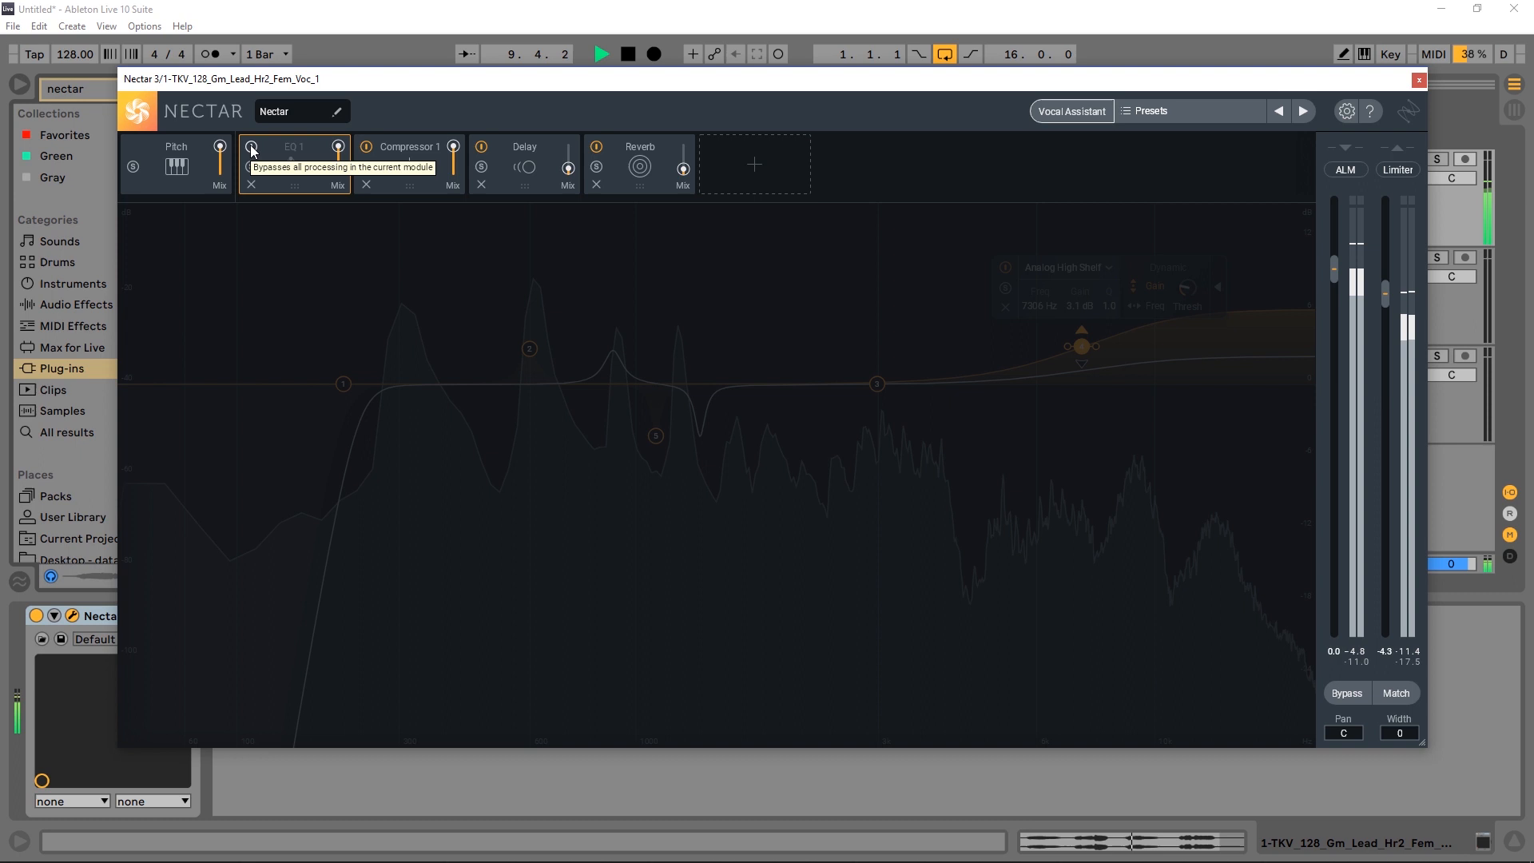
pyautogui.click(251, 147)
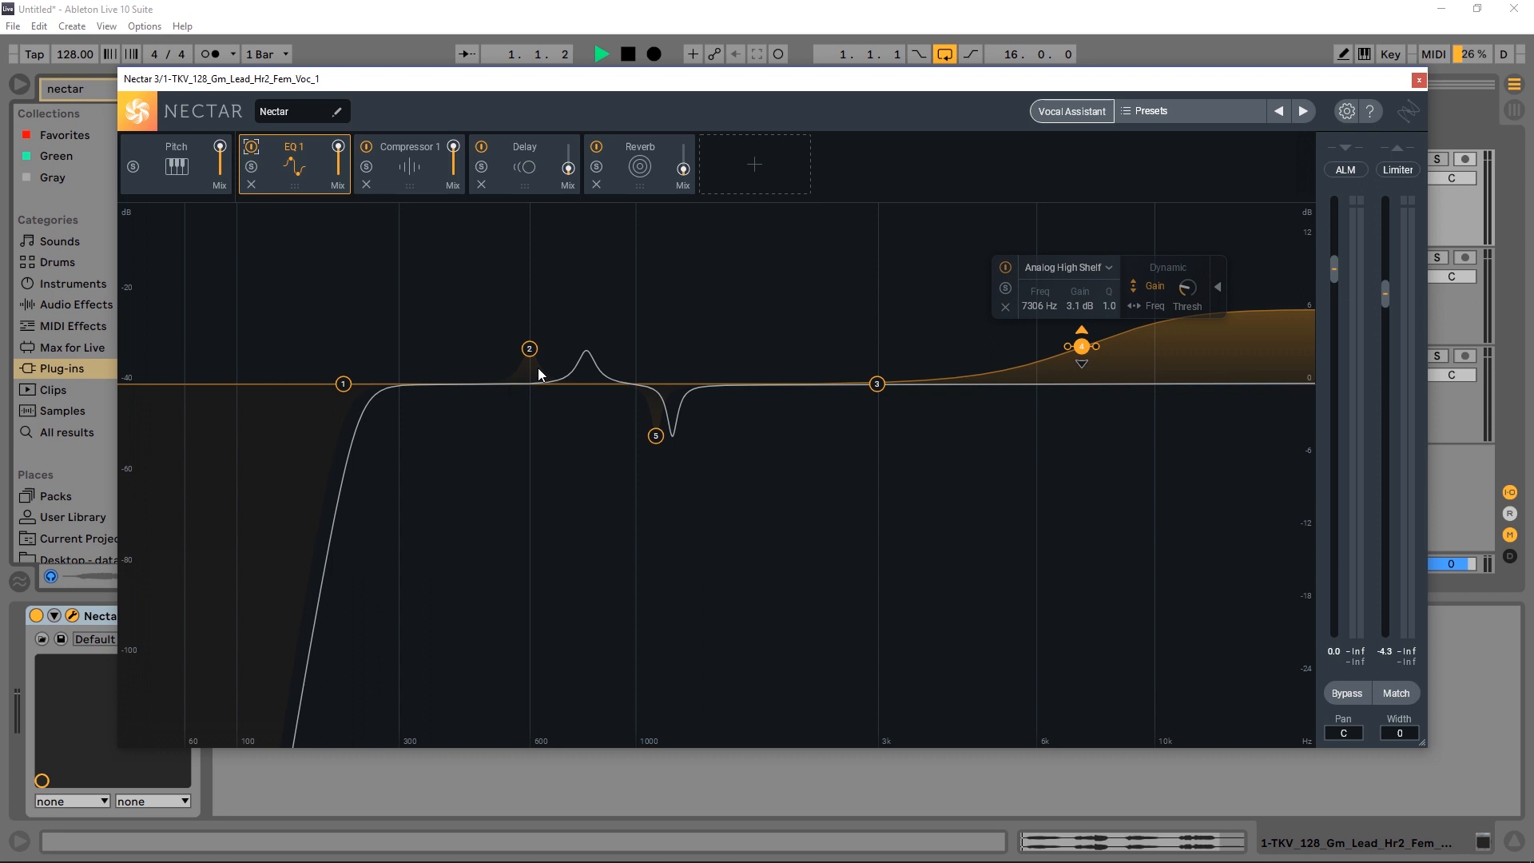
pyautogui.click(602, 54)
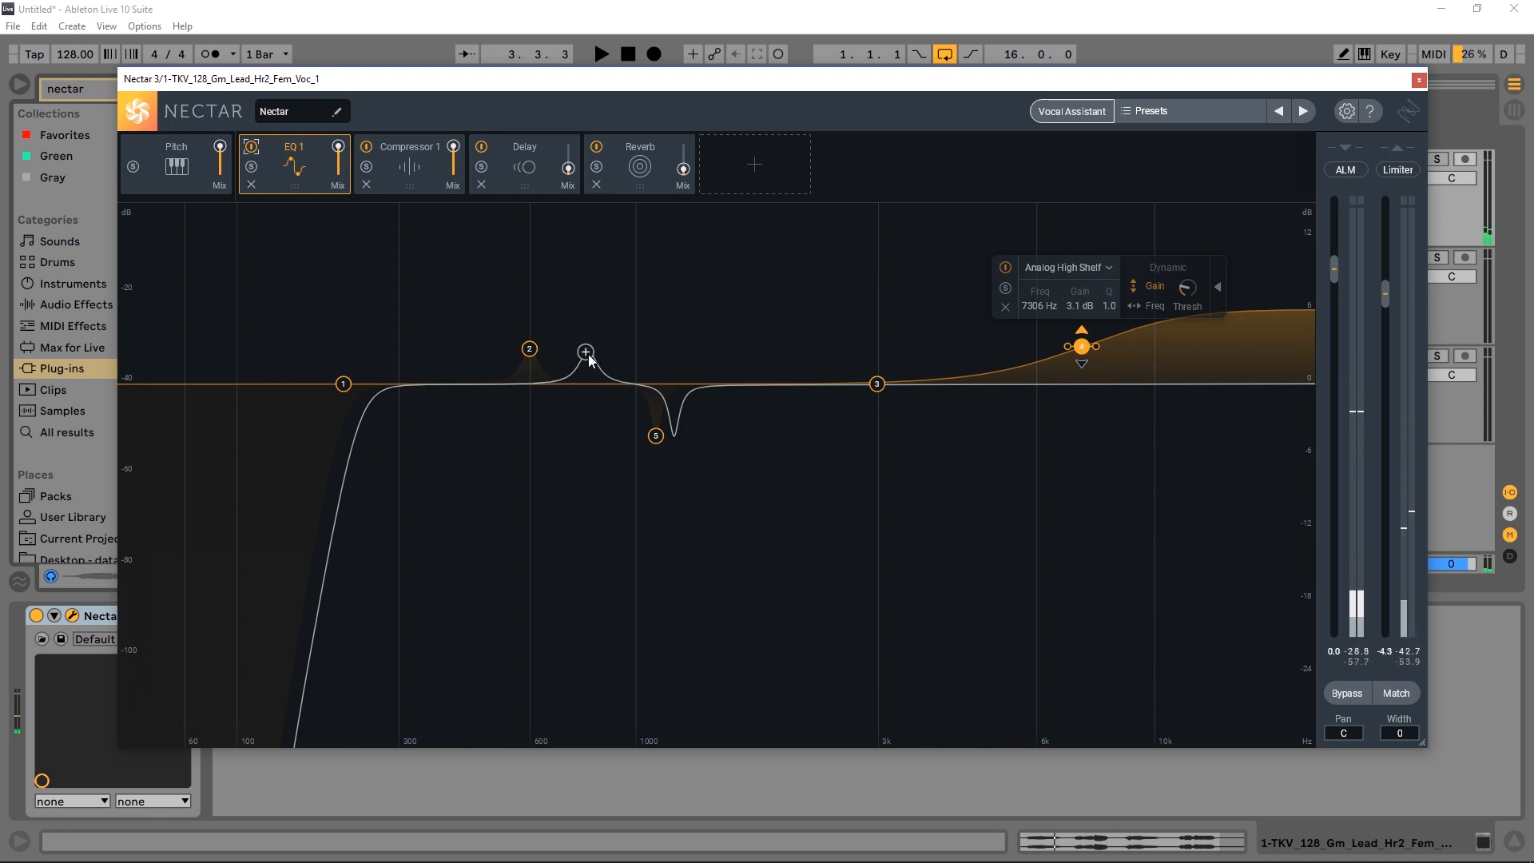
pyautogui.moveTo(585, 351); pyautogui.dragTo(517, 383)
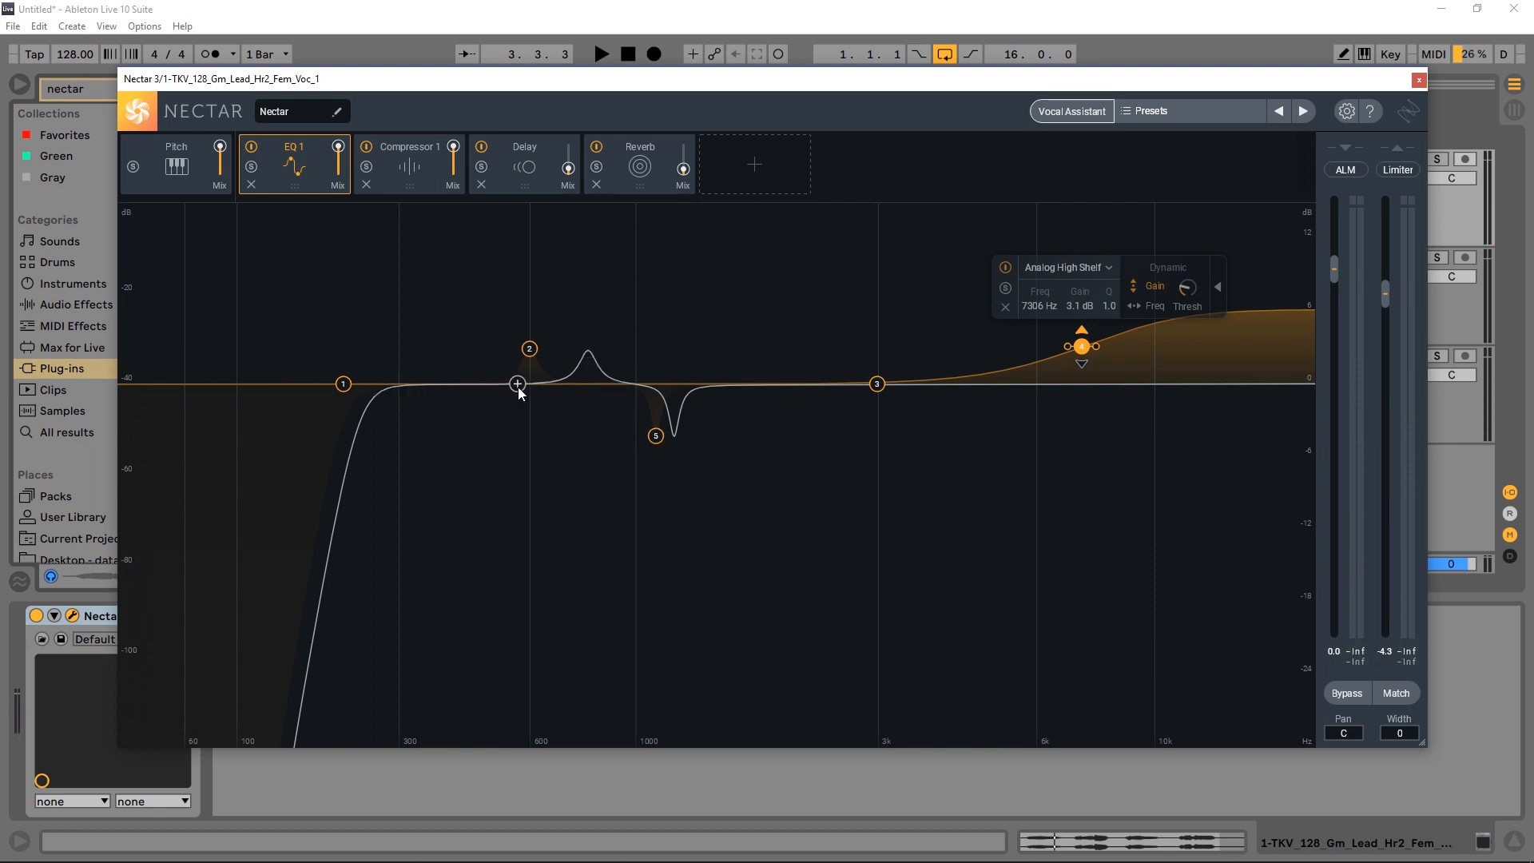
pyautogui.moveTo(542, 359)
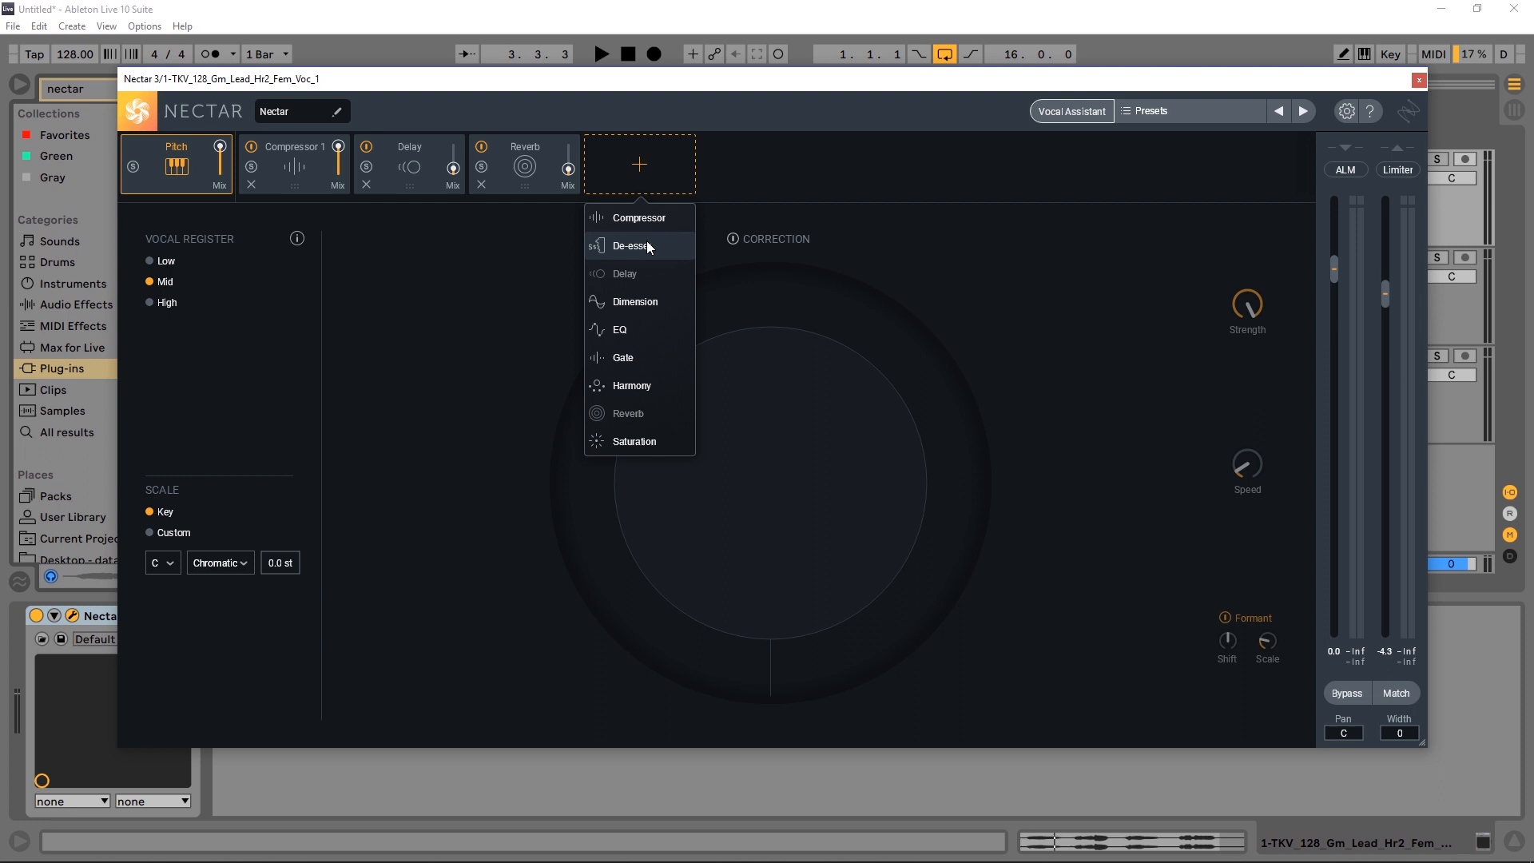
pyautogui.click(619, 329)
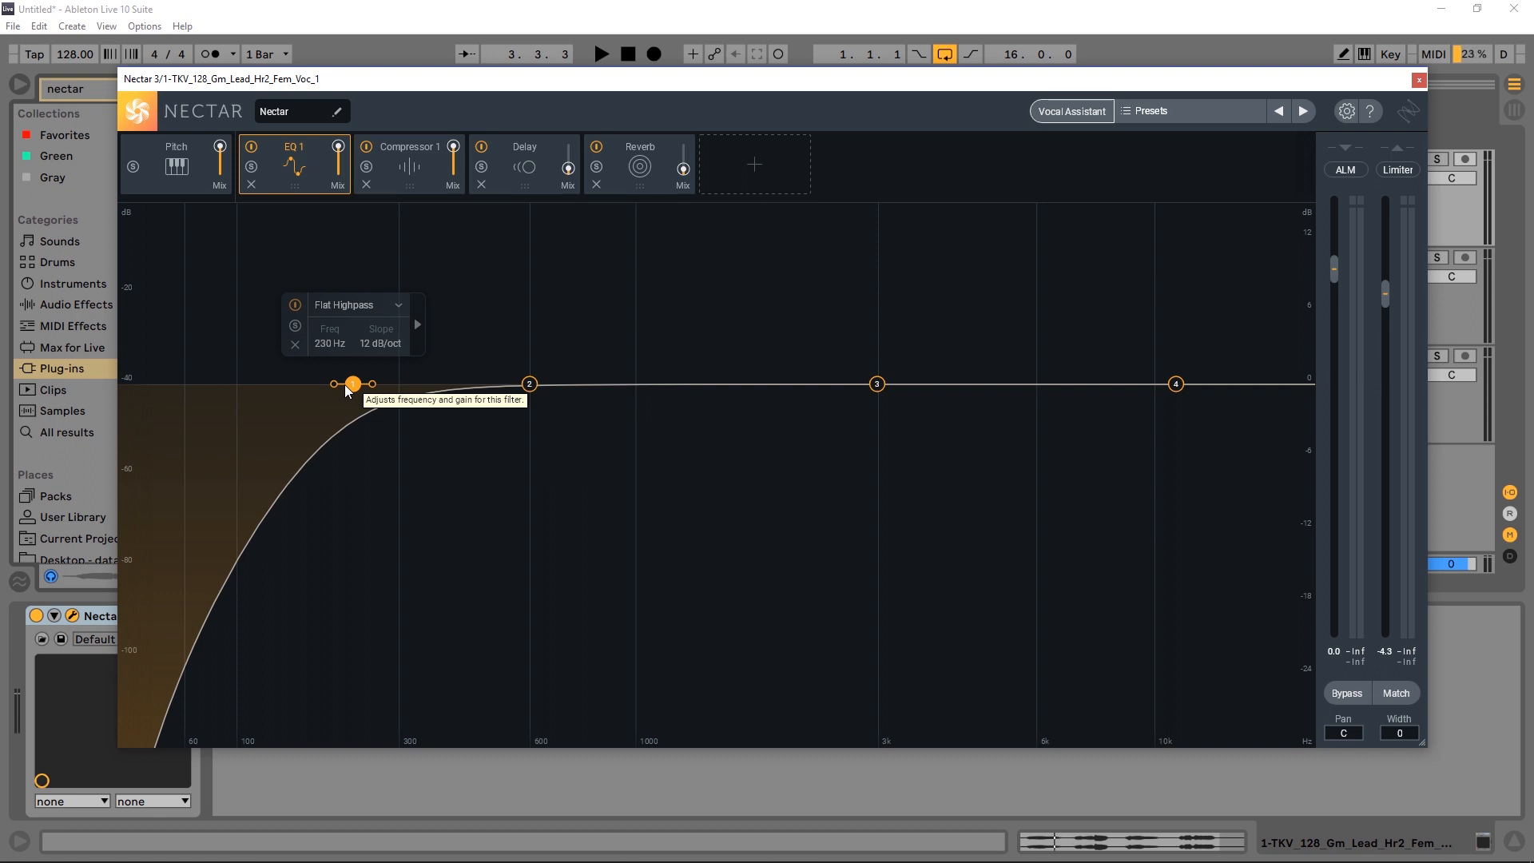
pyautogui.moveTo(384, 393)
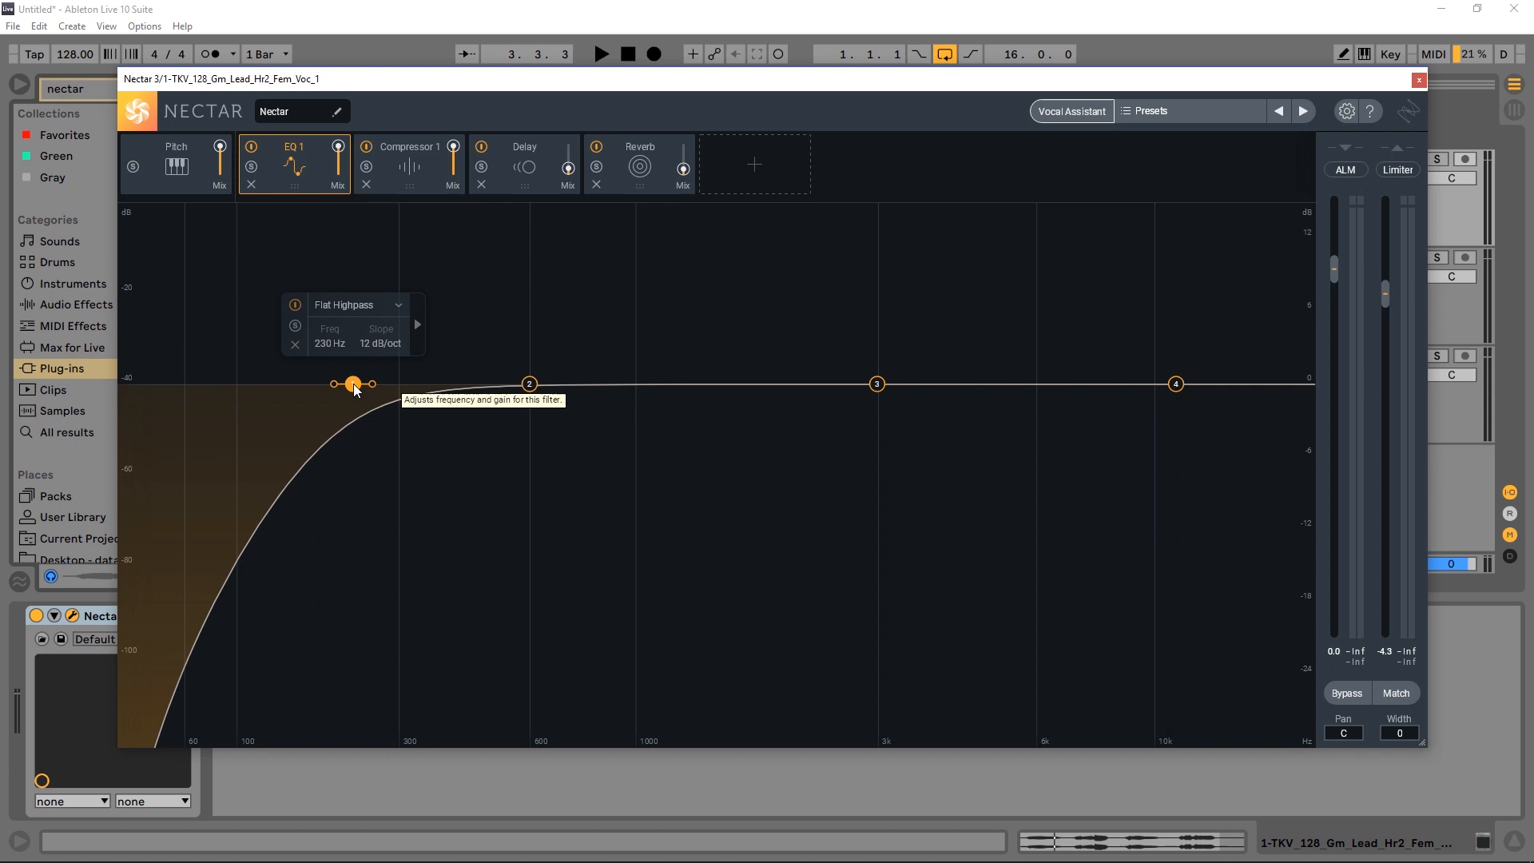
# Move the high-pass cutoff up to about 328 Hz and engage dynamic frequency mode.
pyautogui.moveTo(352, 383); pyautogui.dragTo(287, 383)
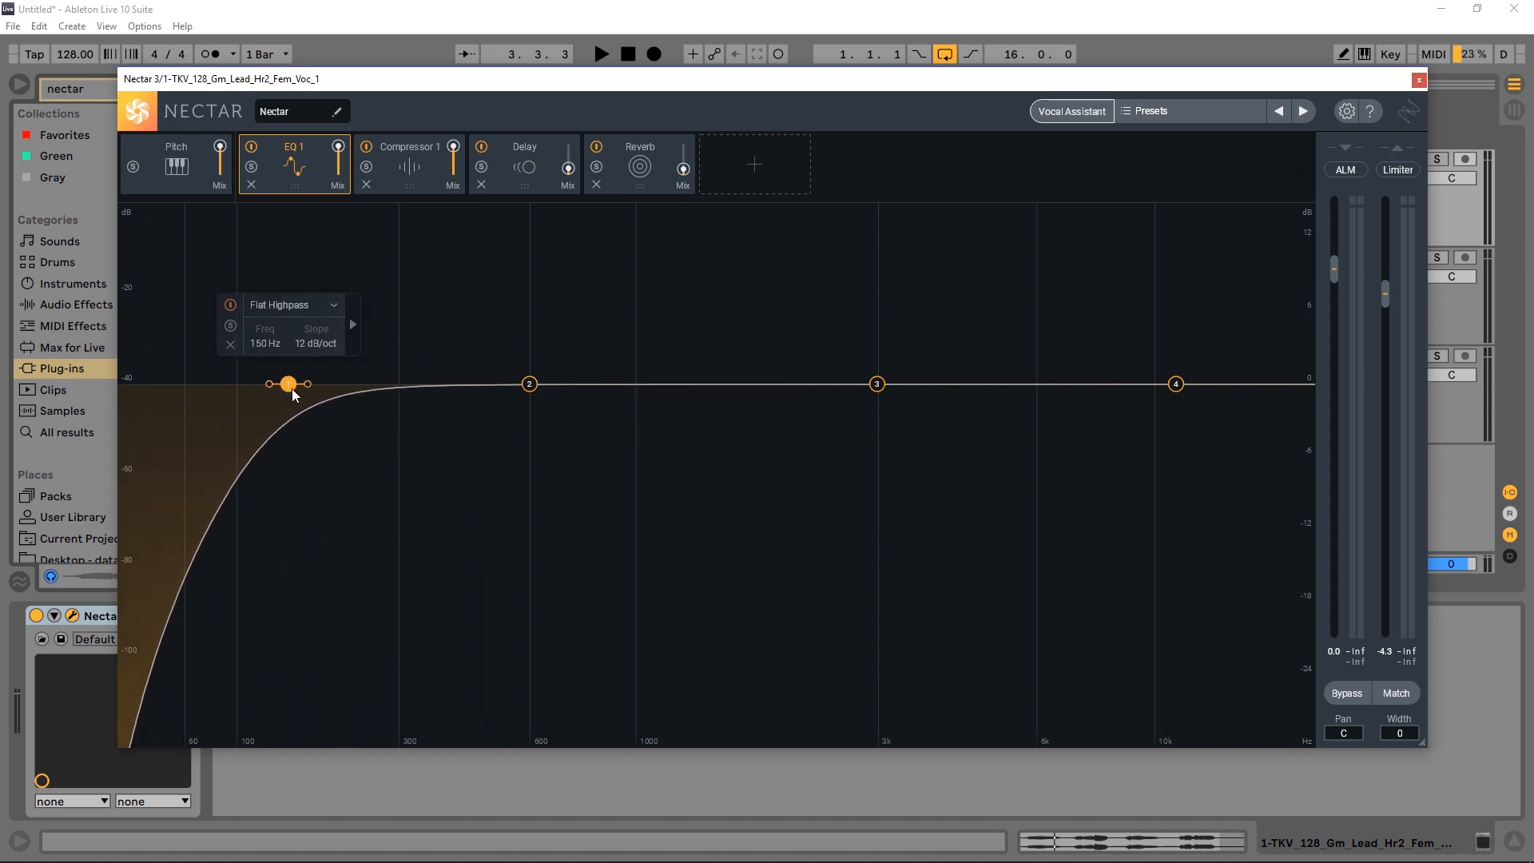
pyautogui.moveTo(287, 382); pyautogui.dragTo(412, 382)
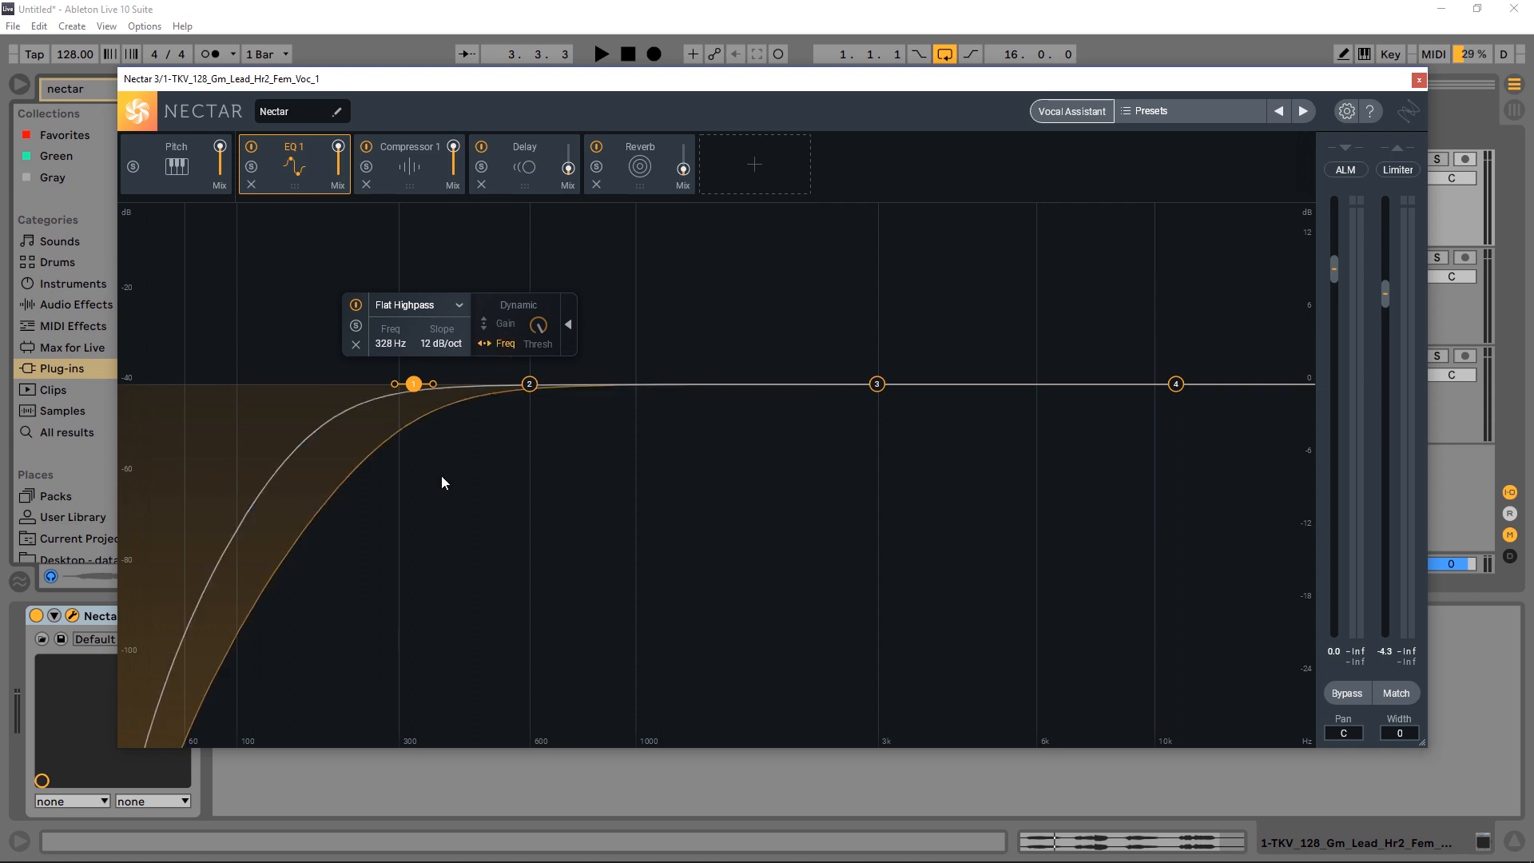
pyautogui.moveTo(456, 401)
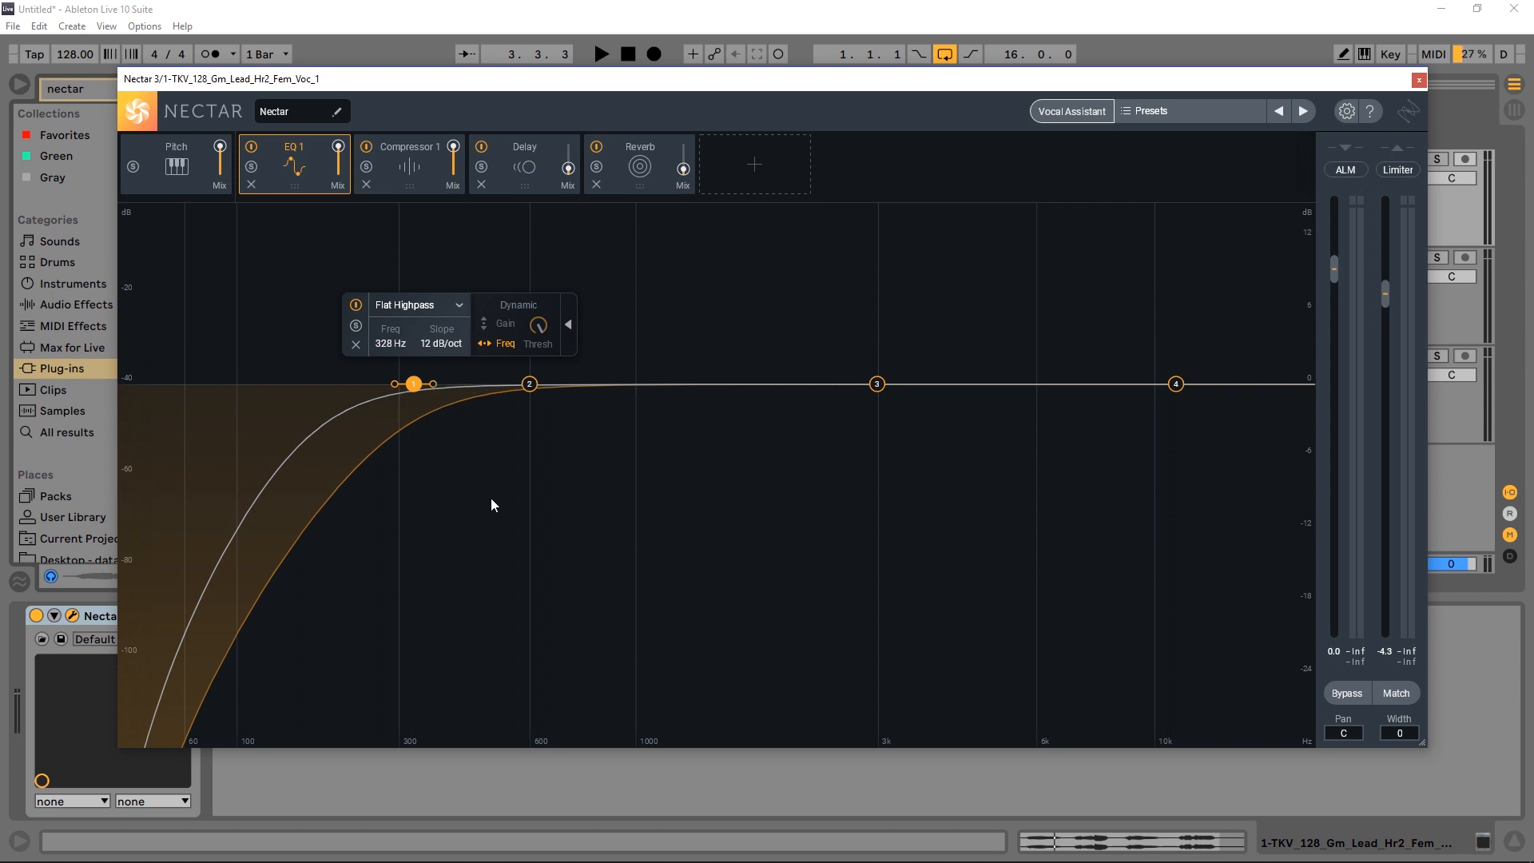
pyautogui.click(601, 53)
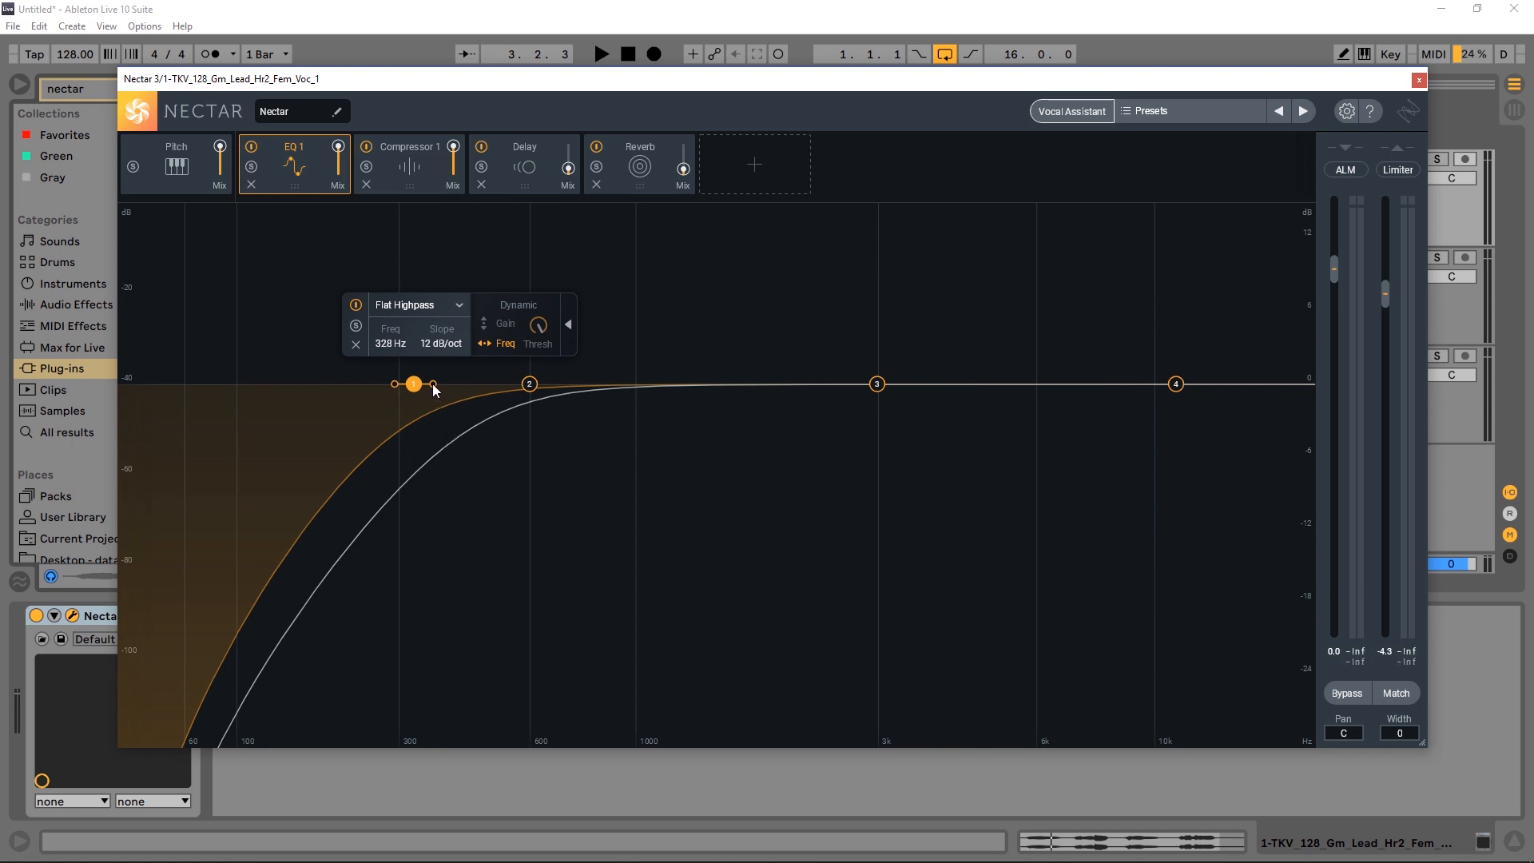
pyautogui.moveTo(434, 386)
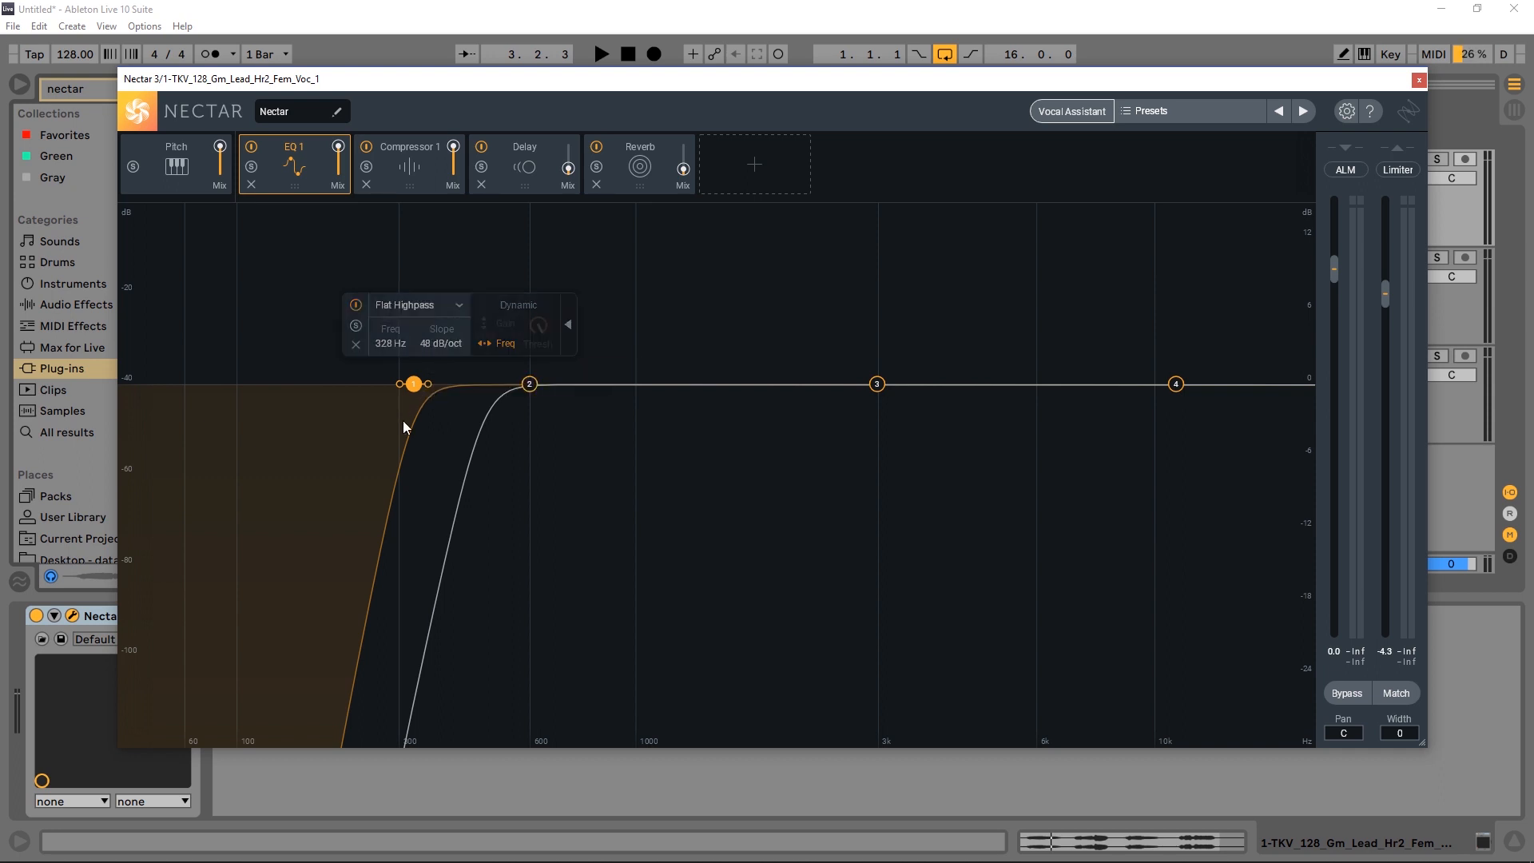
# Switch the high-pass to a 48 dB/oct slope and drag its cutoff to 99 Hz.
pyautogui.click(601, 54)
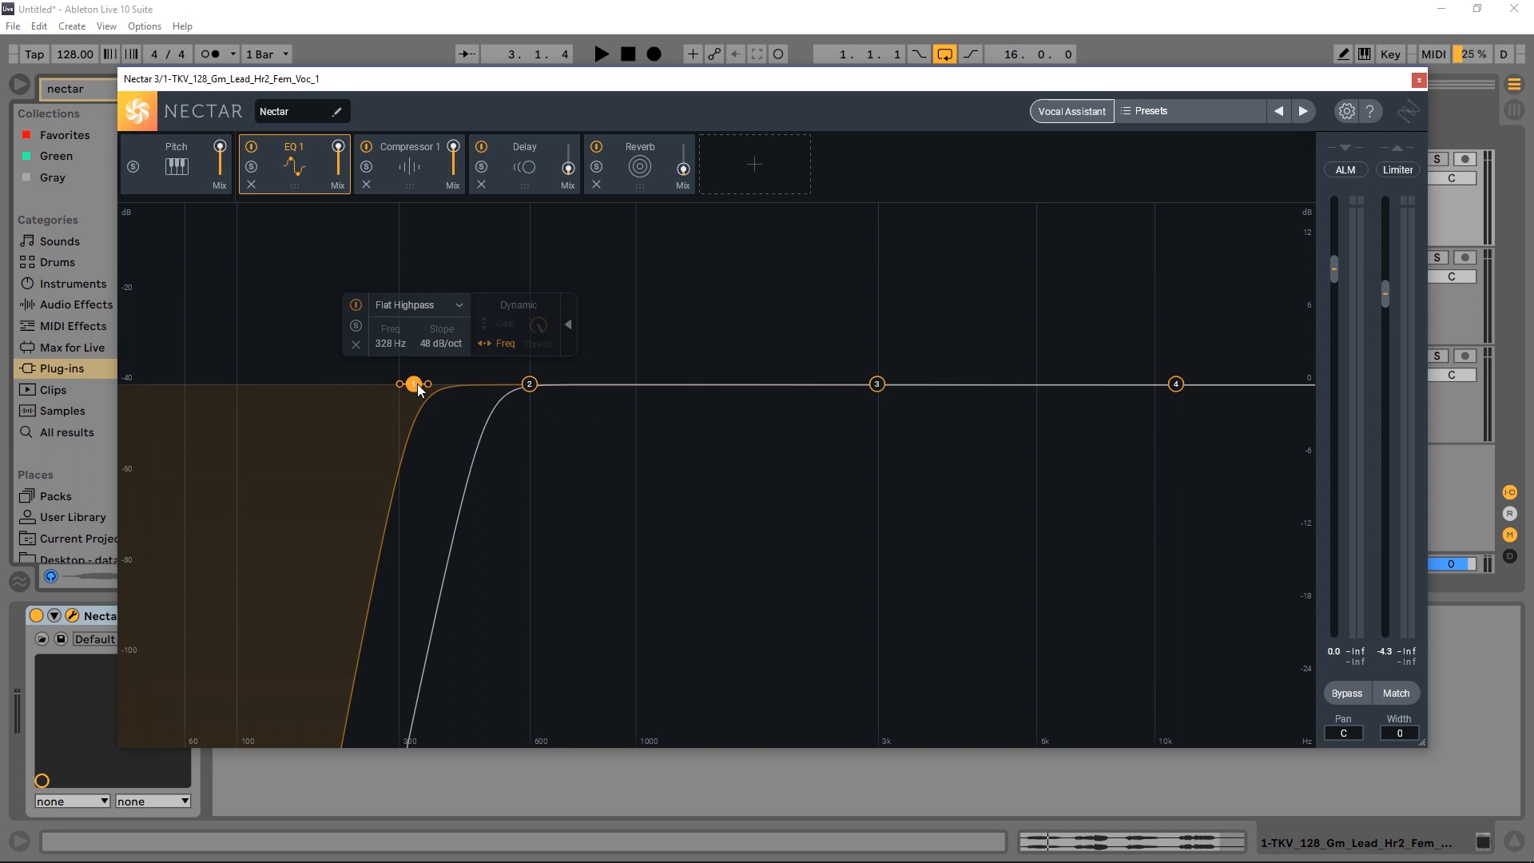
pyautogui.moveTo(412, 383); pyautogui.dragTo(233, 383)
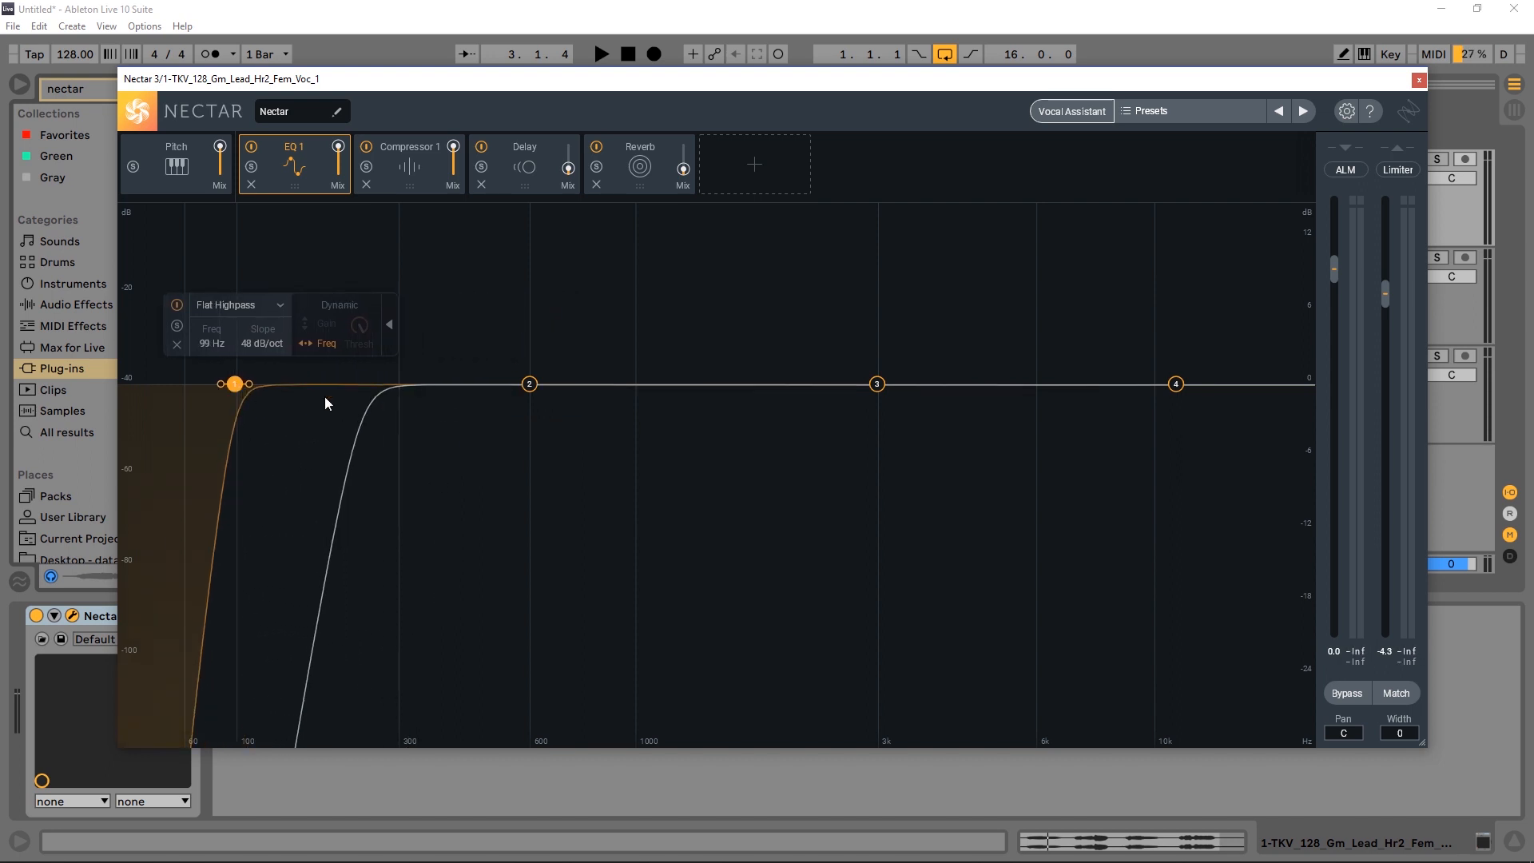
pyautogui.click(601, 54)
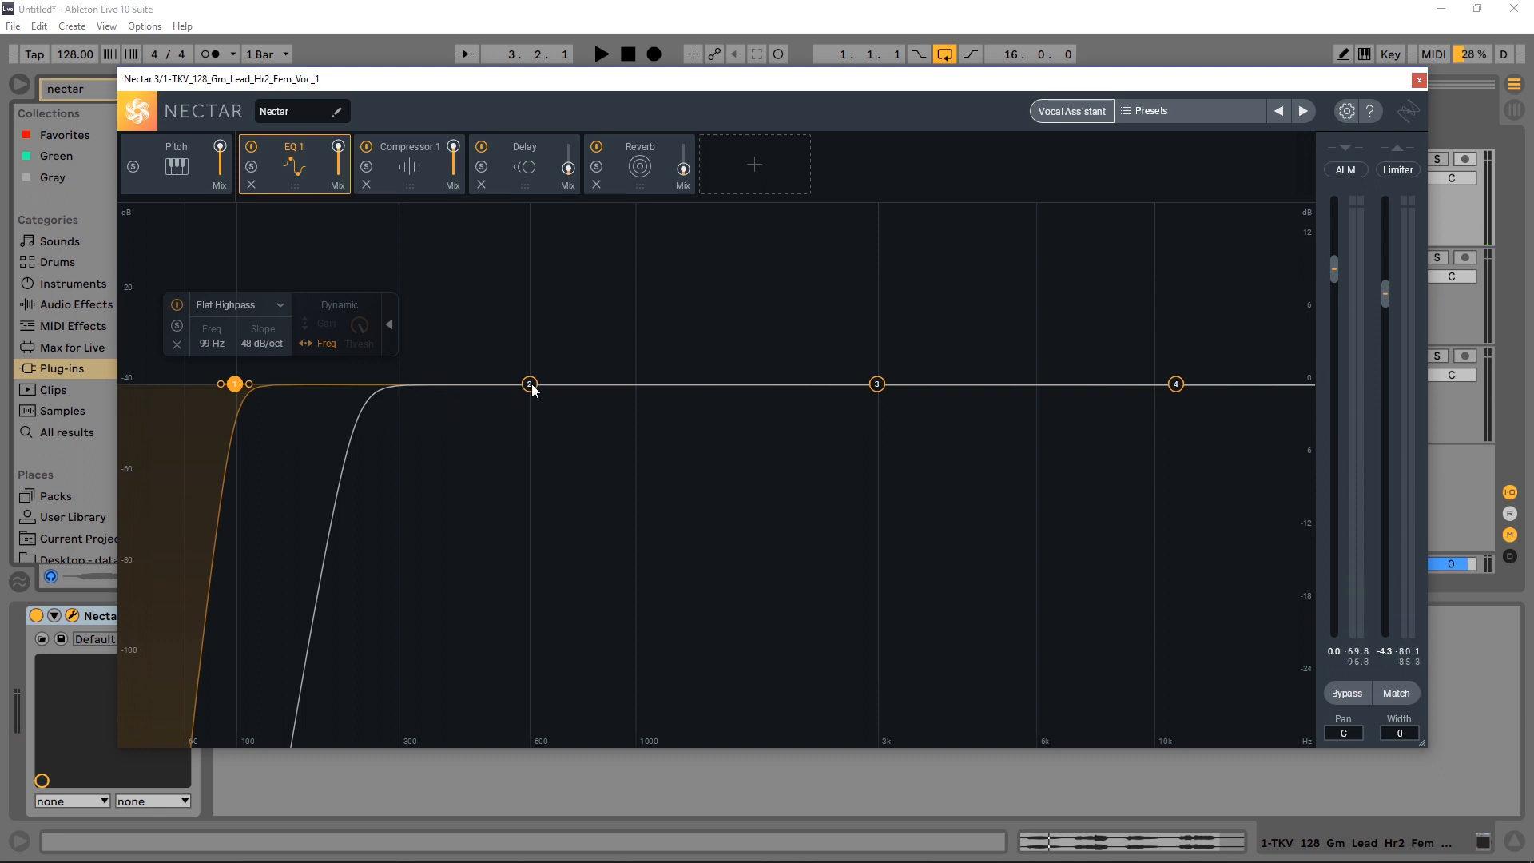
# Make band 2 a narrow dynamic bell boosting about 2.4 dB near 387 Hz, then add another band.
pyautogui.moveTo(528, 384); pyautogui.dragTo(494, 363)
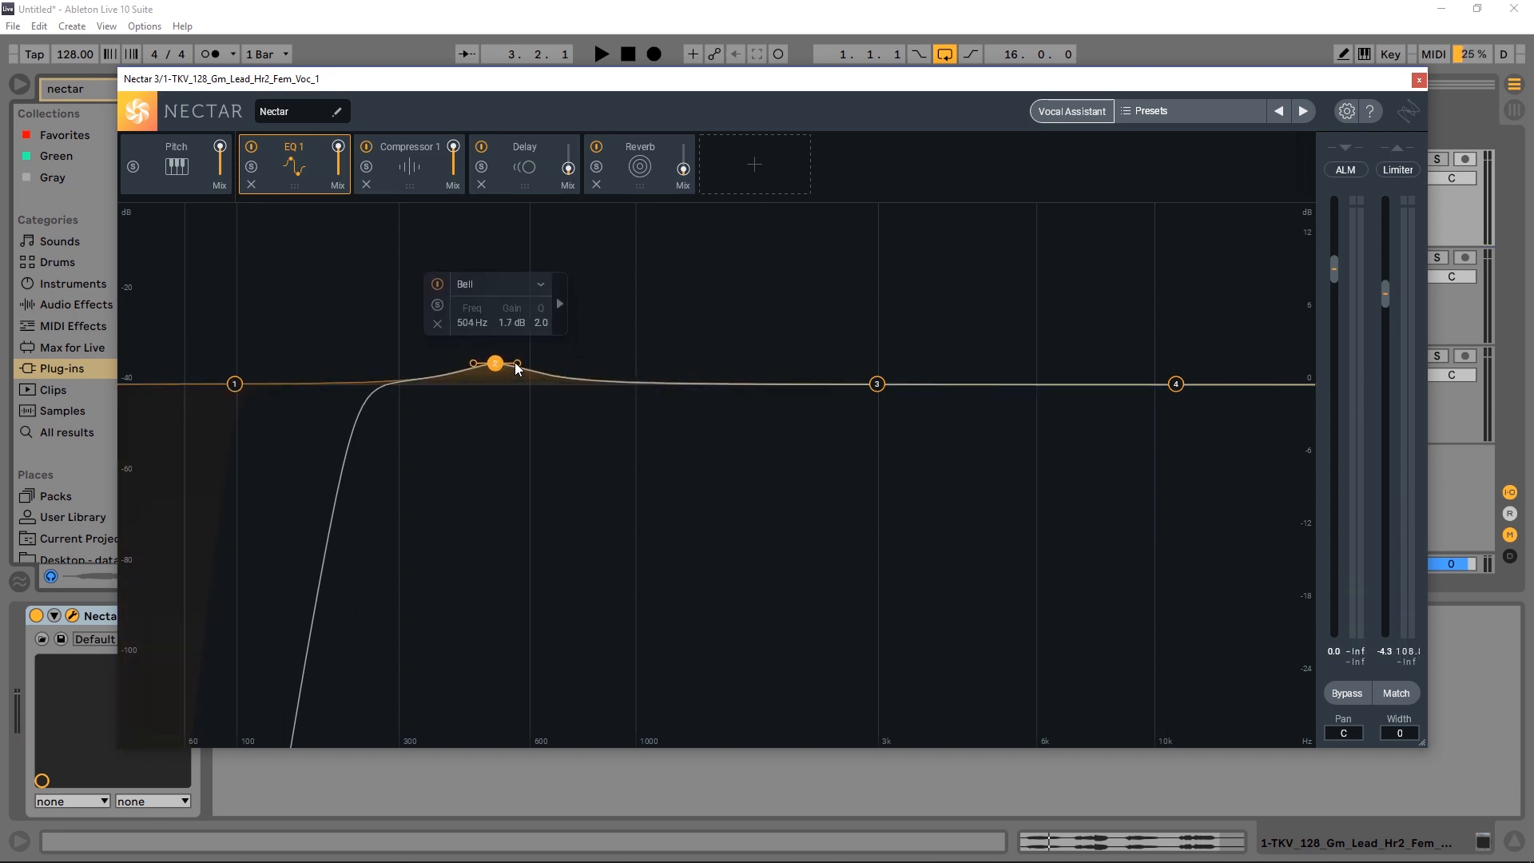
pyautogui.moveTo(515, 365); pyautogui.dragTo(514, 355)
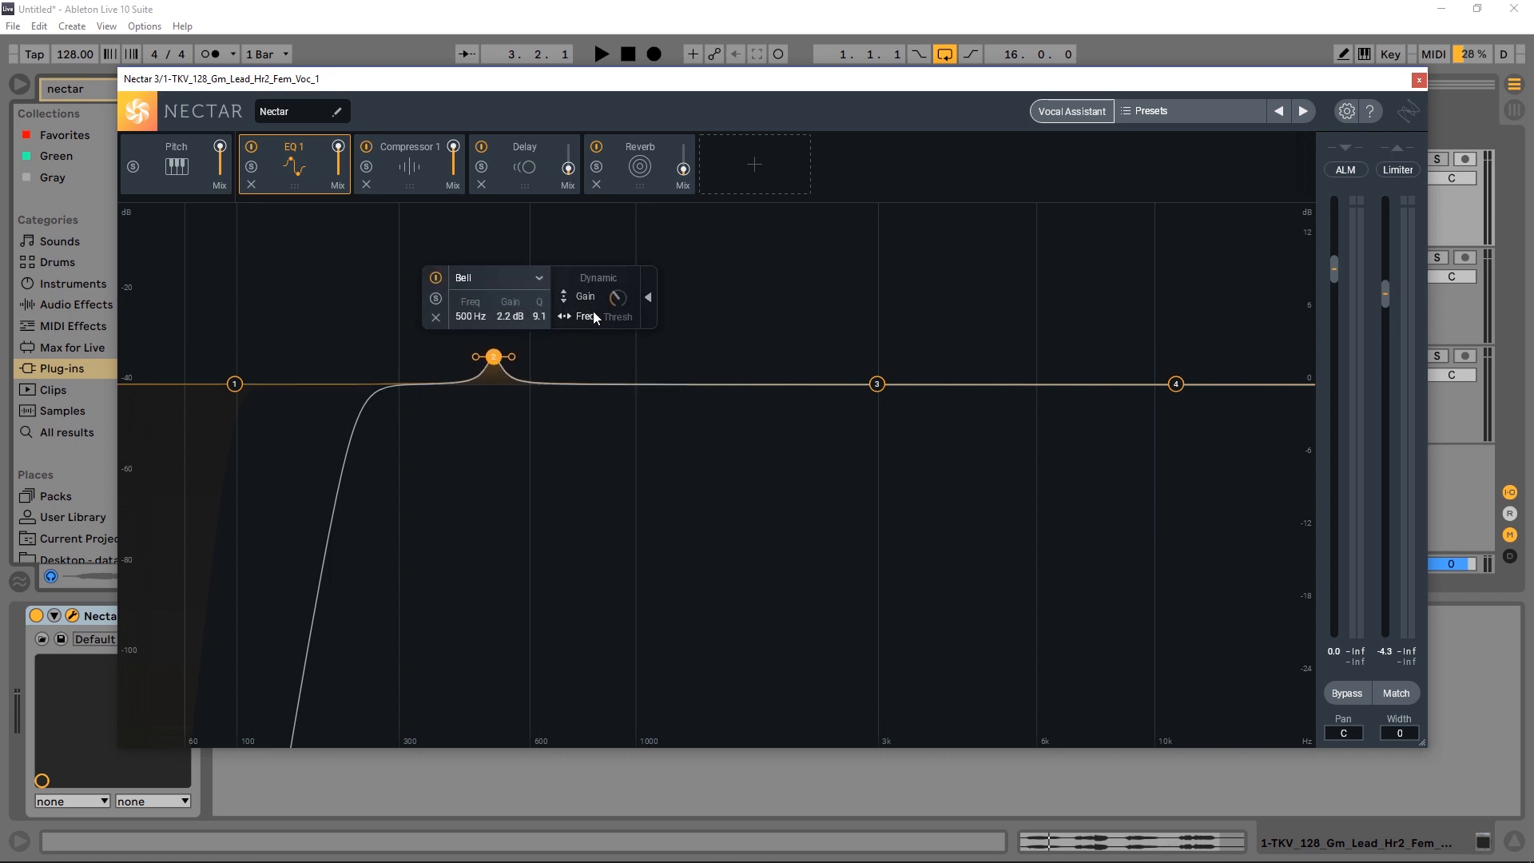
pyautogui.click(601, 54)
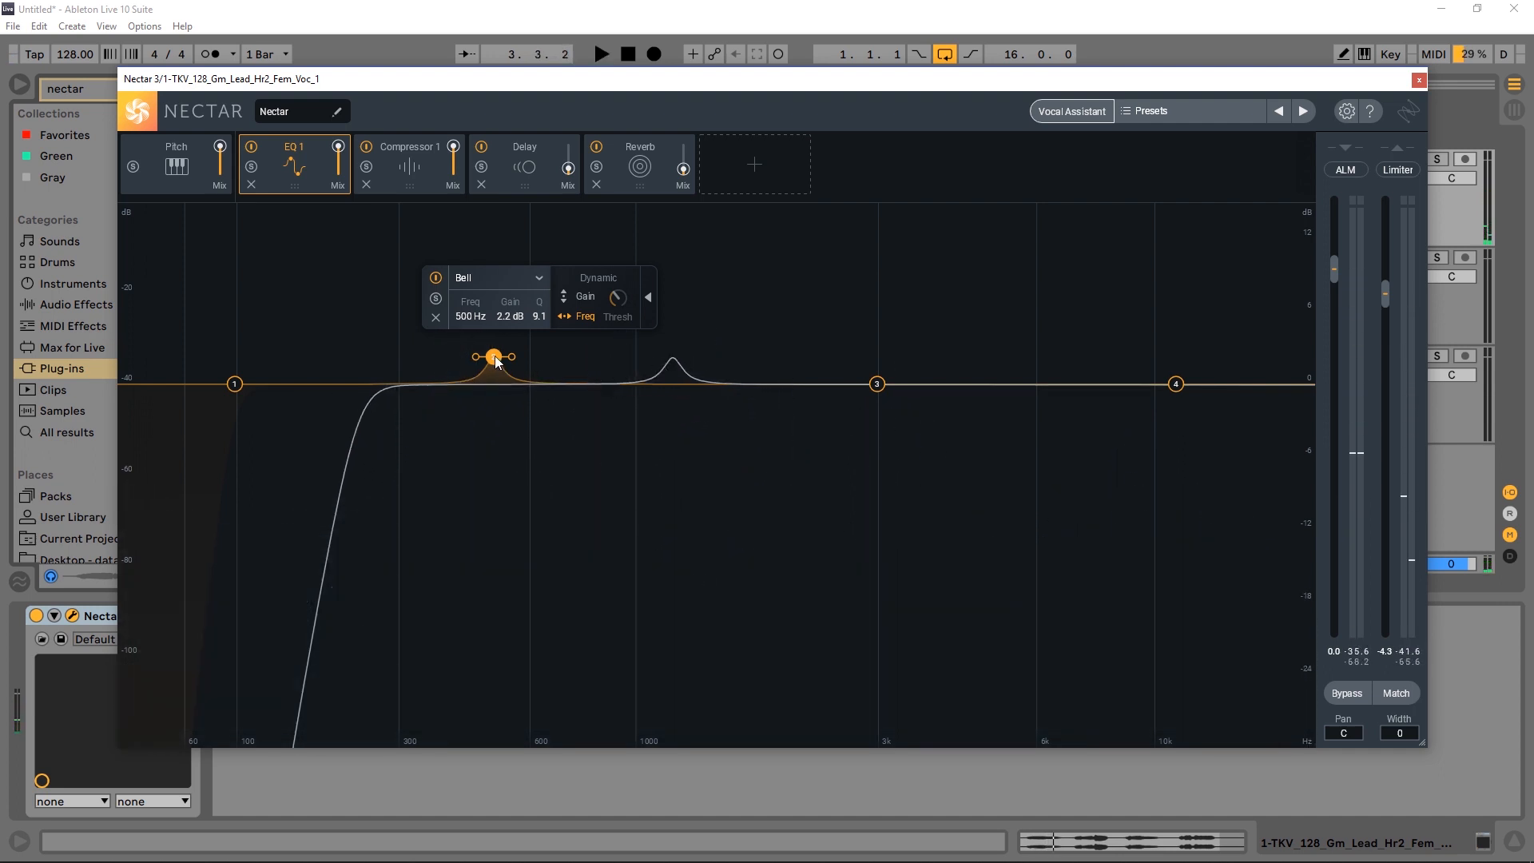
pyautogui.moveTo(493, 355); pyautogui.dragTo(443, 354)
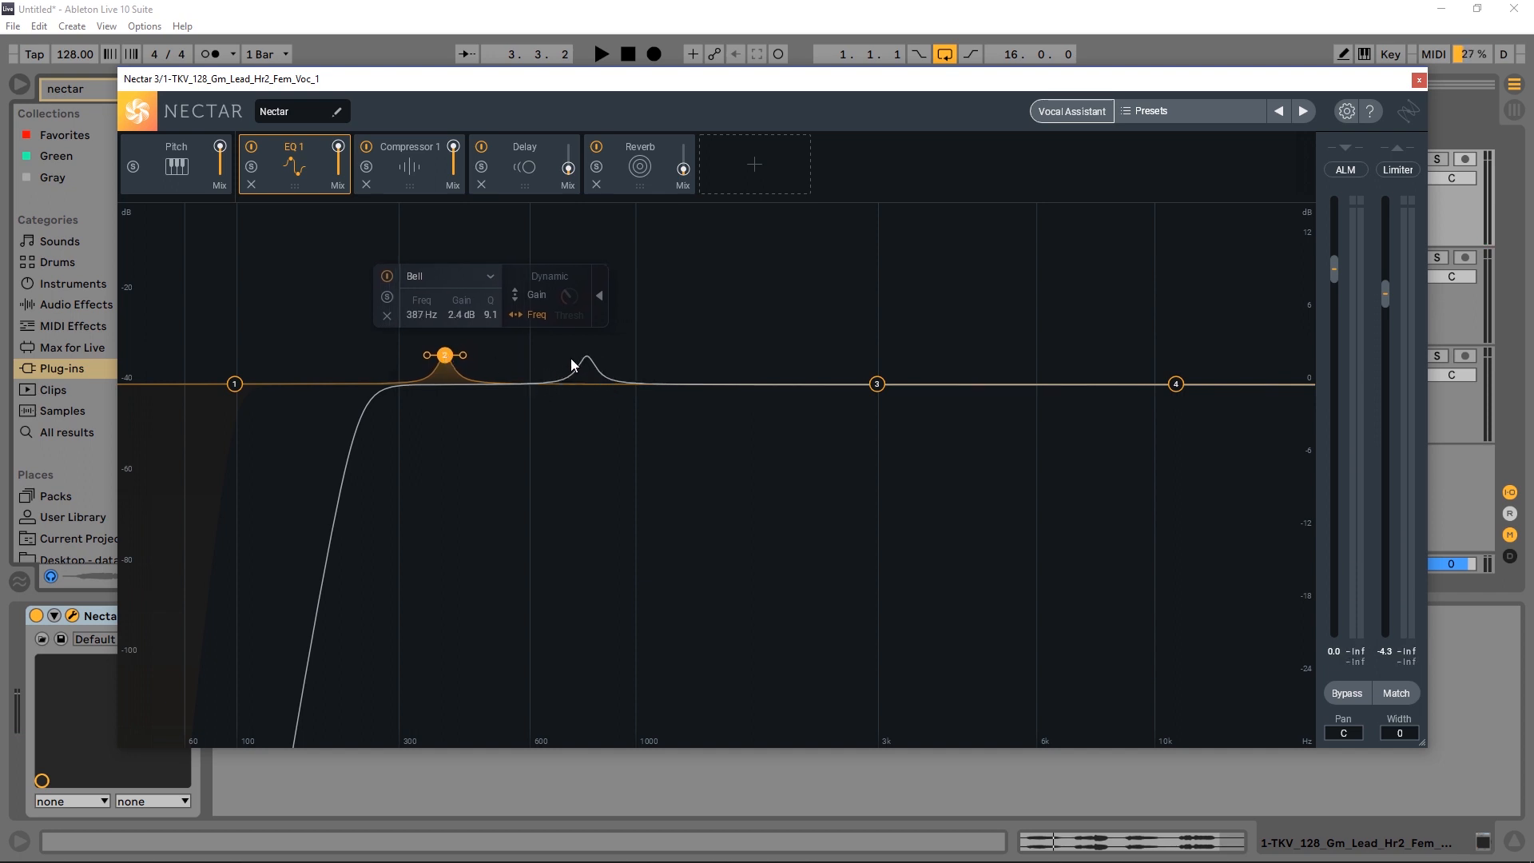
pyautogui.click(600, 54)
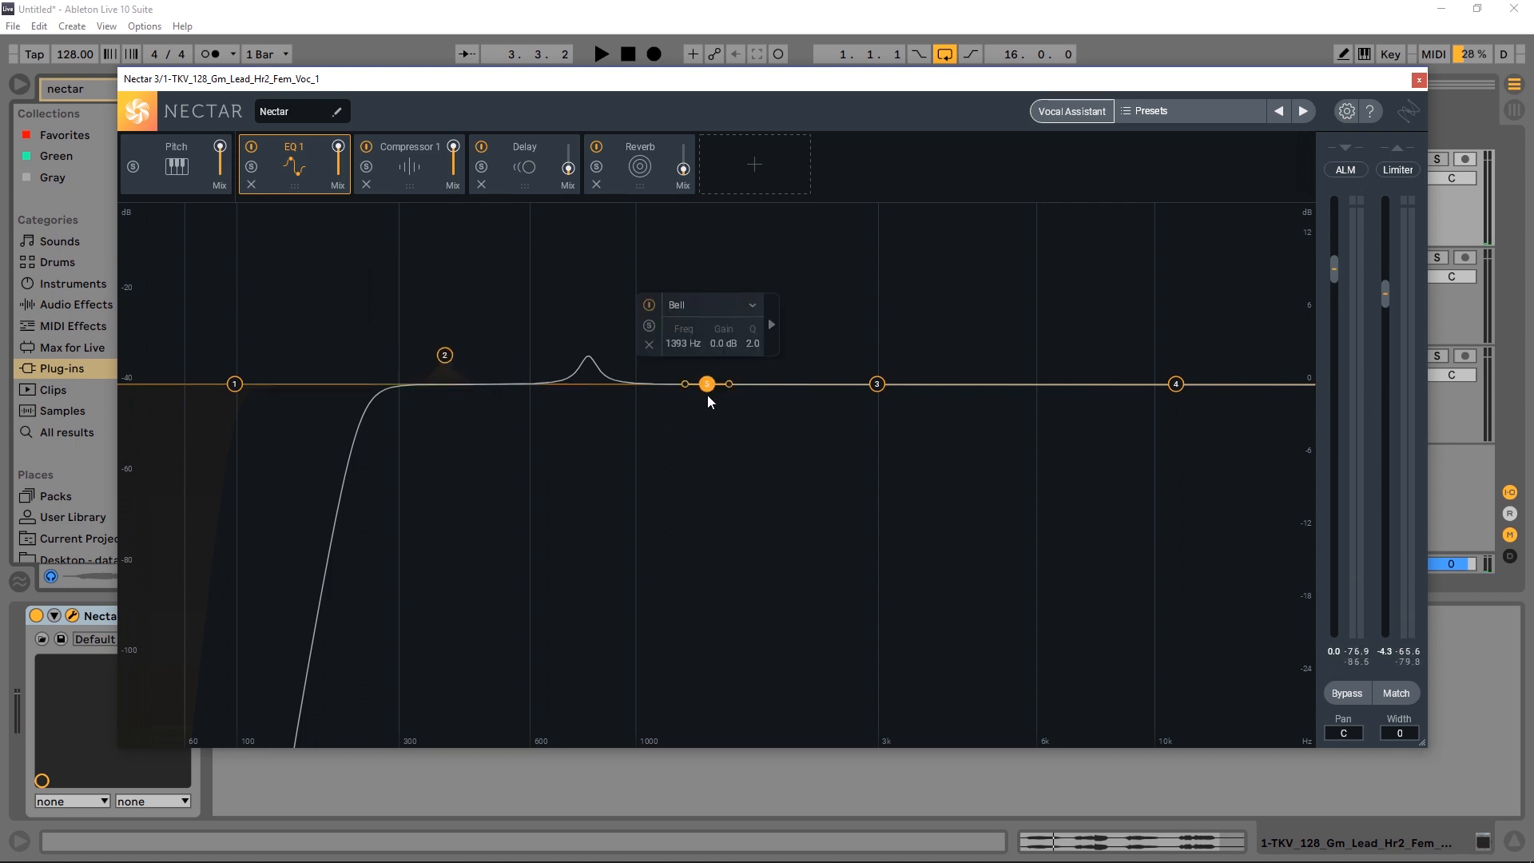
# Drag the new band into a narrow dynamic cut of about 4.5 dB at 617 Hz.
pyautogui.moveTo(707, 383); pyautogui.dragTo(706, 402)
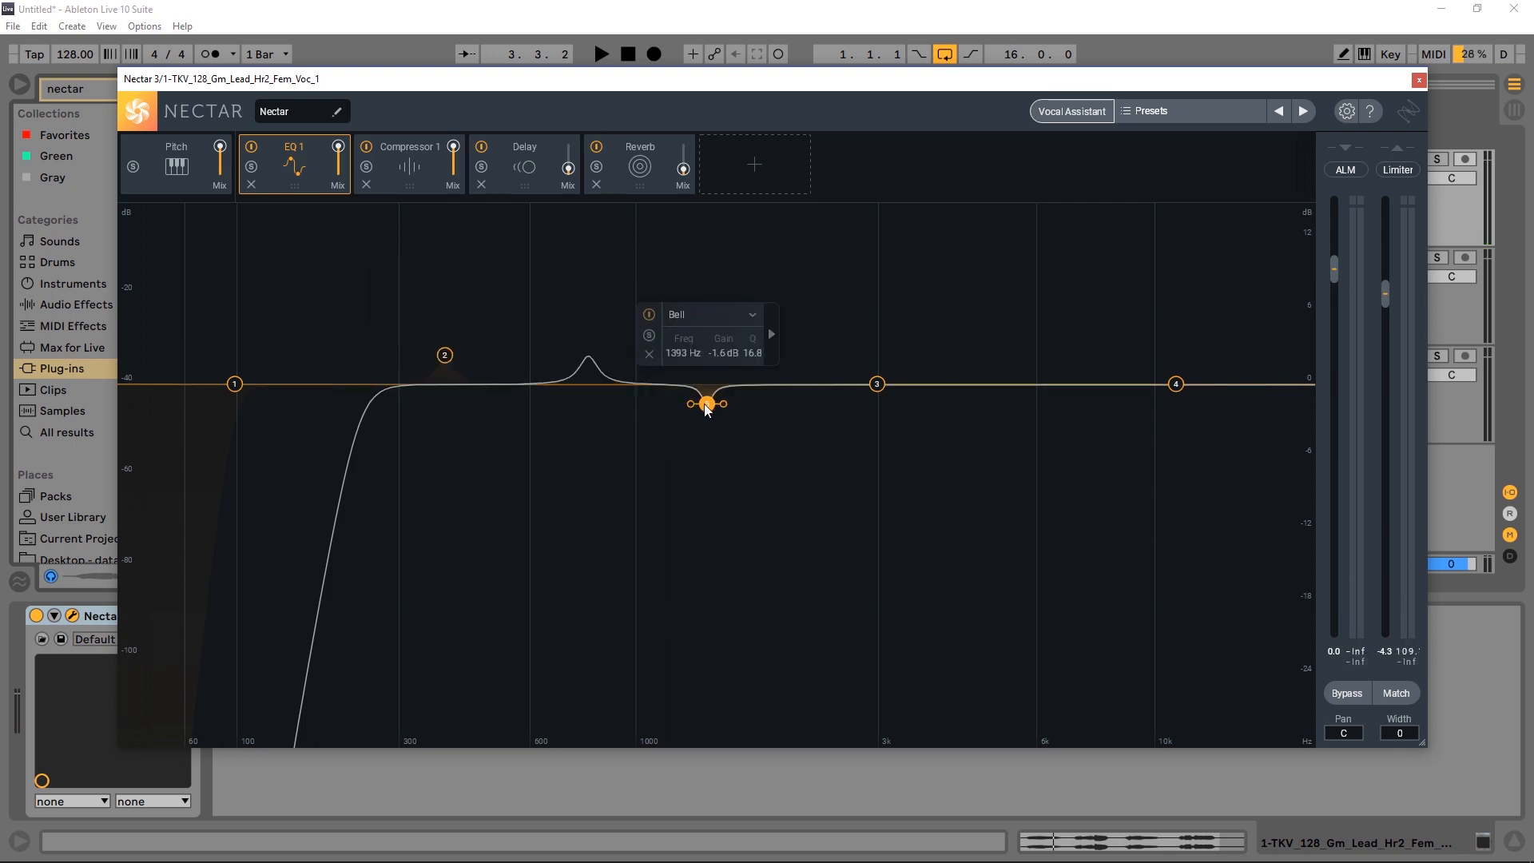
pyautogui.moveTo(705, 402); pyautogui.dragTo(707, 423)
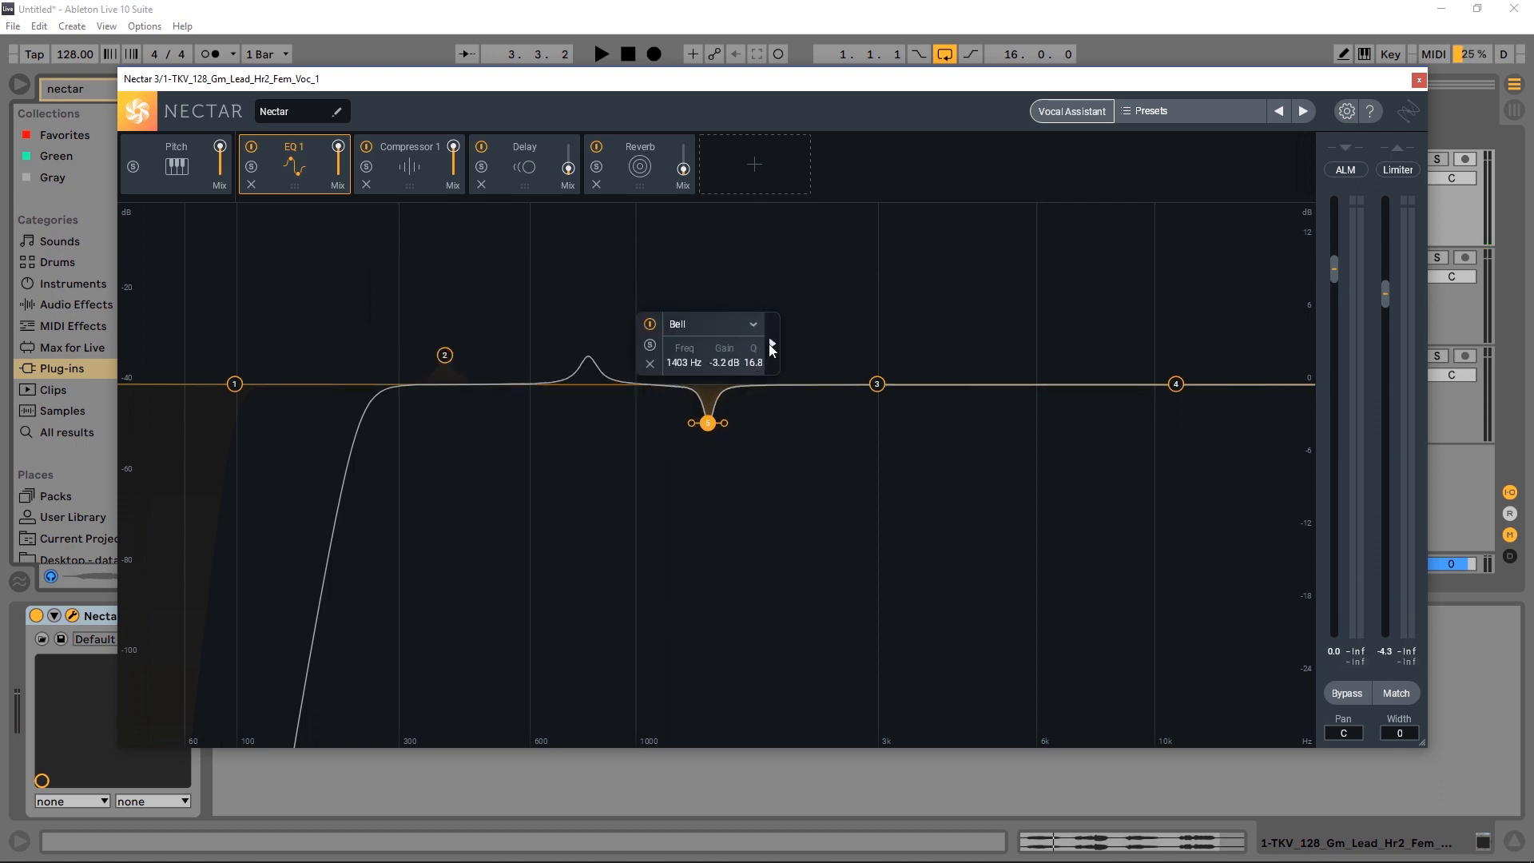
pyautogui.moveTo(706, 423); pyautogui.dragTo(658, 432)
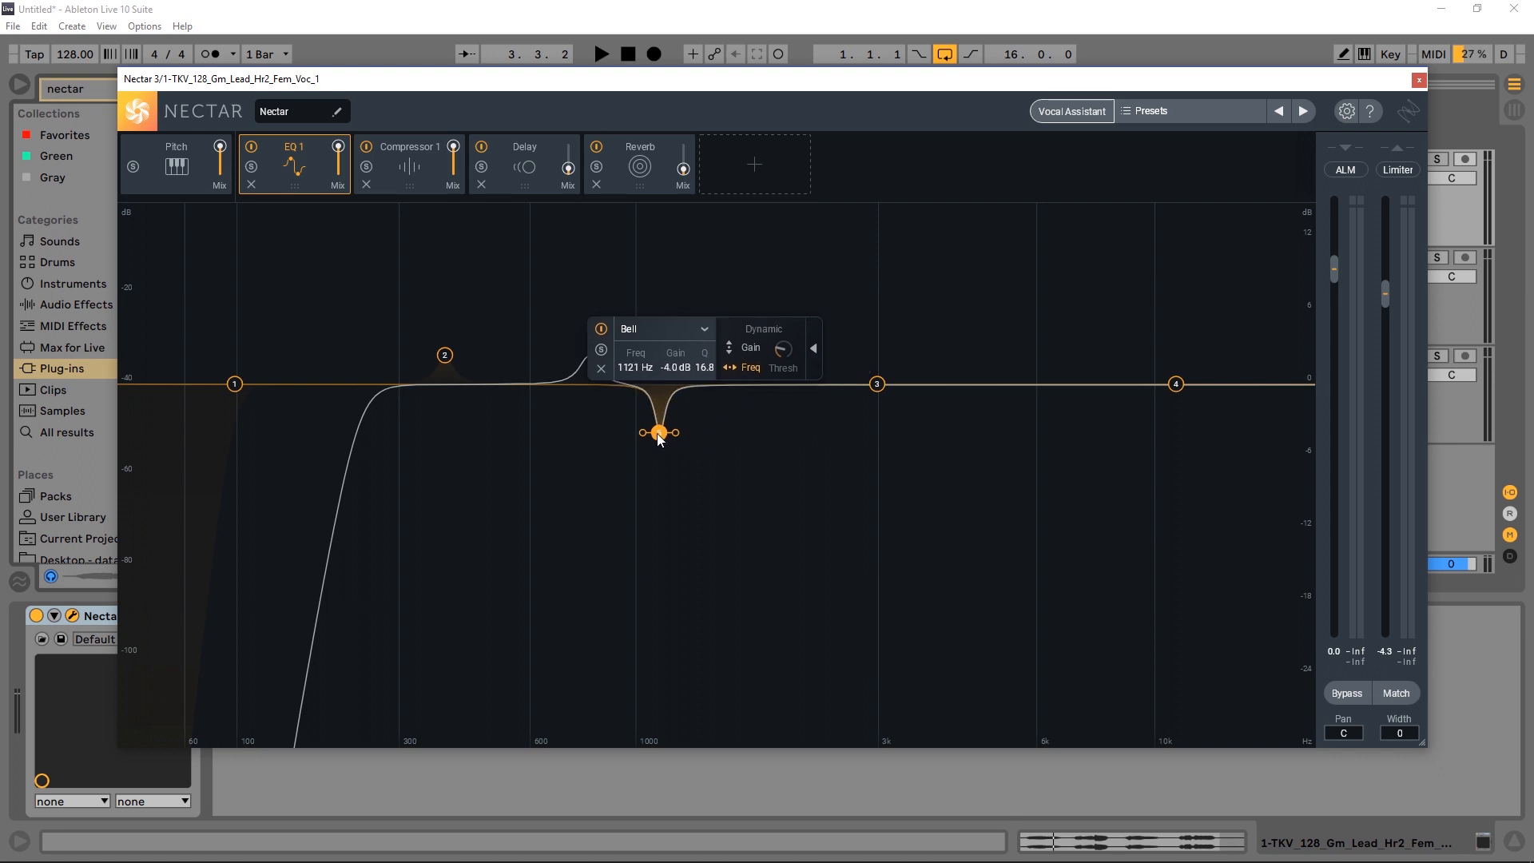
pyautogui.moveTo(656, 433); pyautogui.dragTo(645, 436)
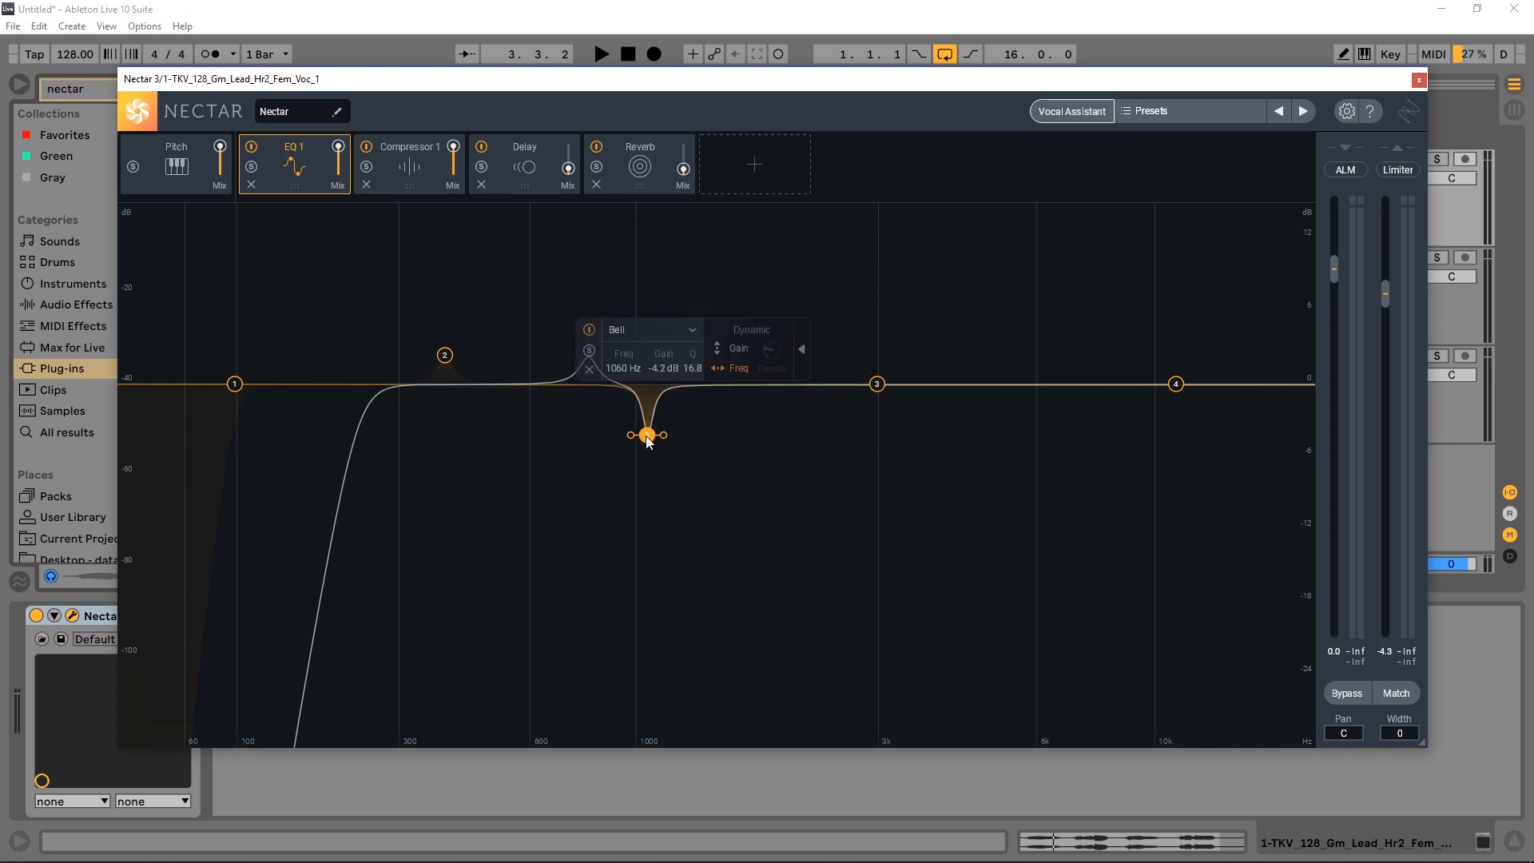
pyautogui.click(601, 54)
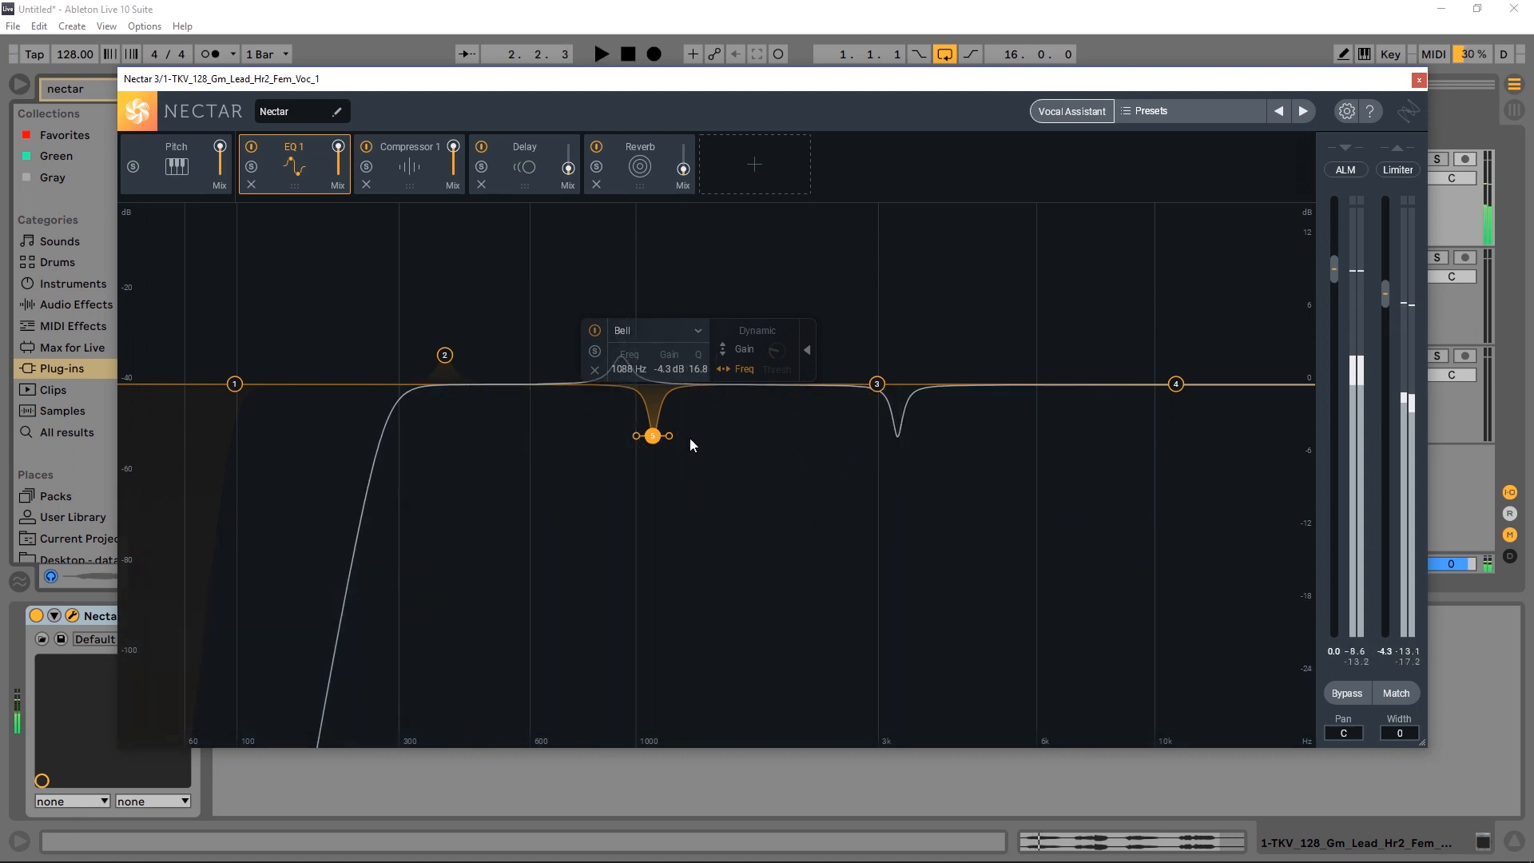
pyautogui.moveTo(653, 436); pyautogui.dragTo(535, 437)
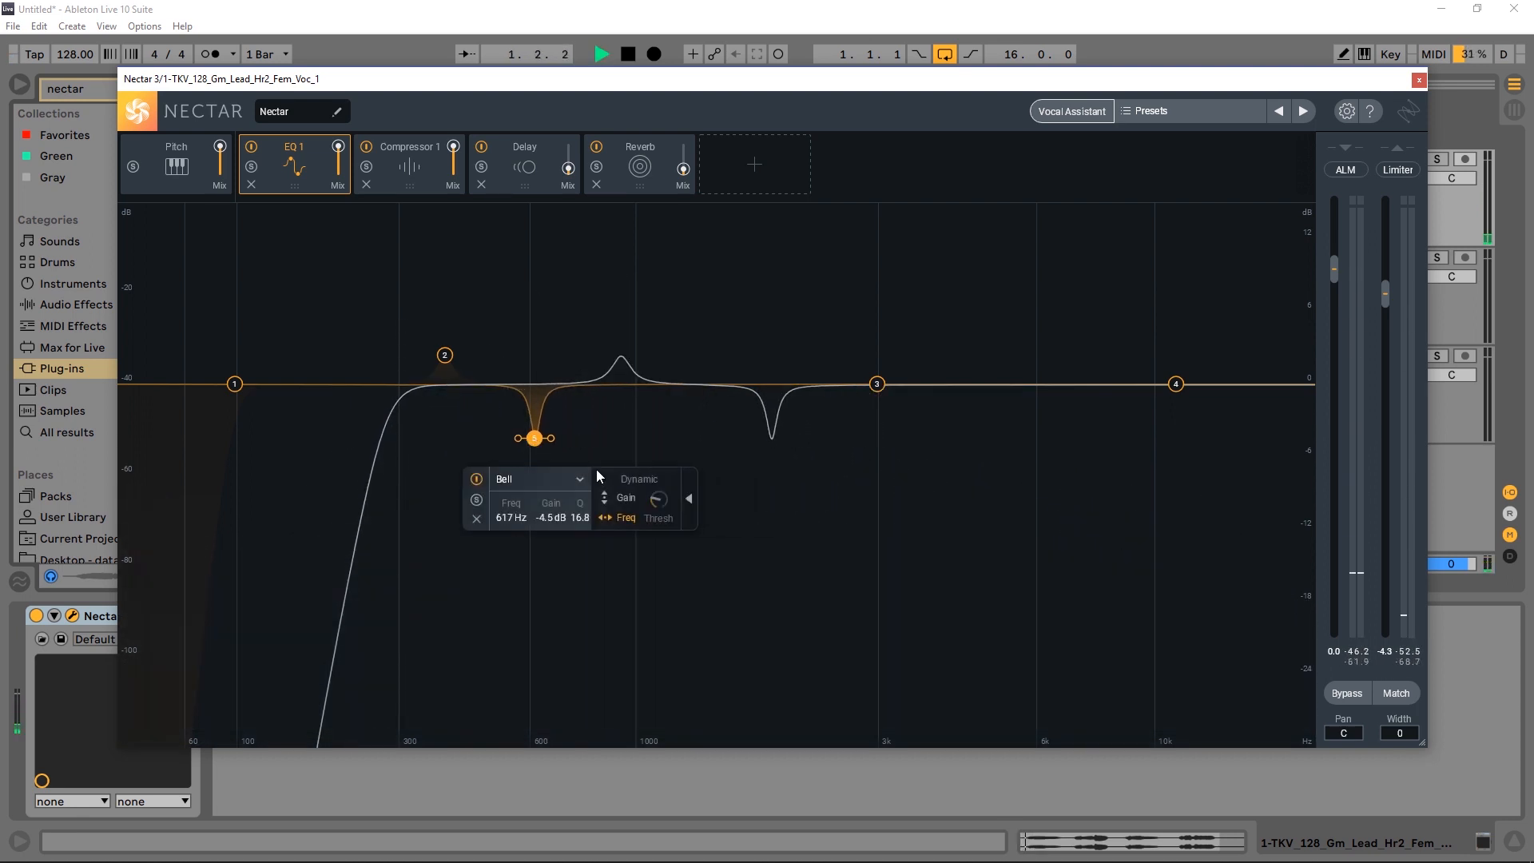
pyautogui.click(602, 54)
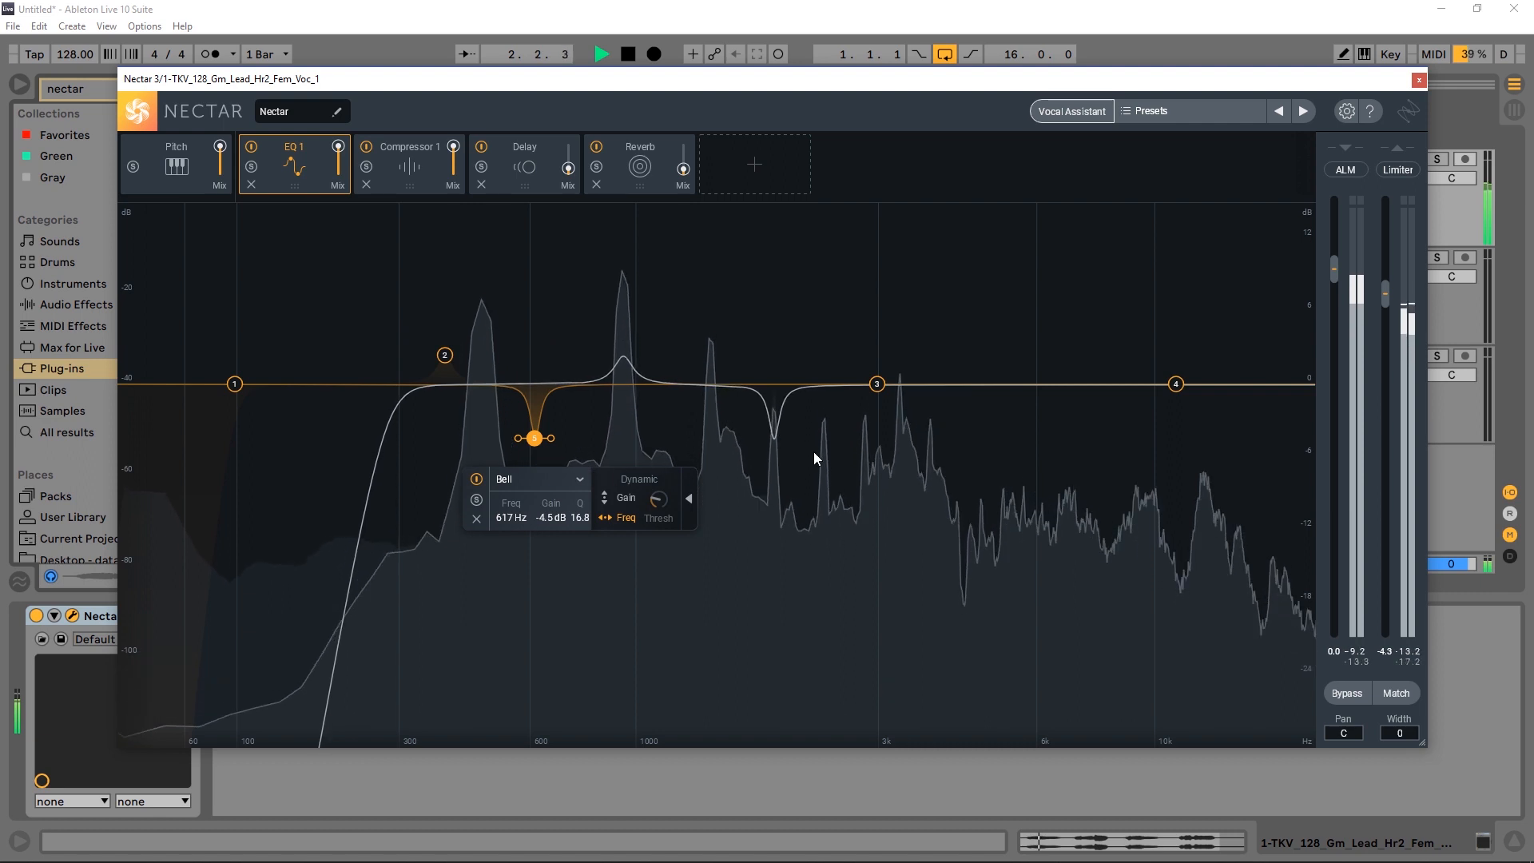
pyautogui.click(628, 54)
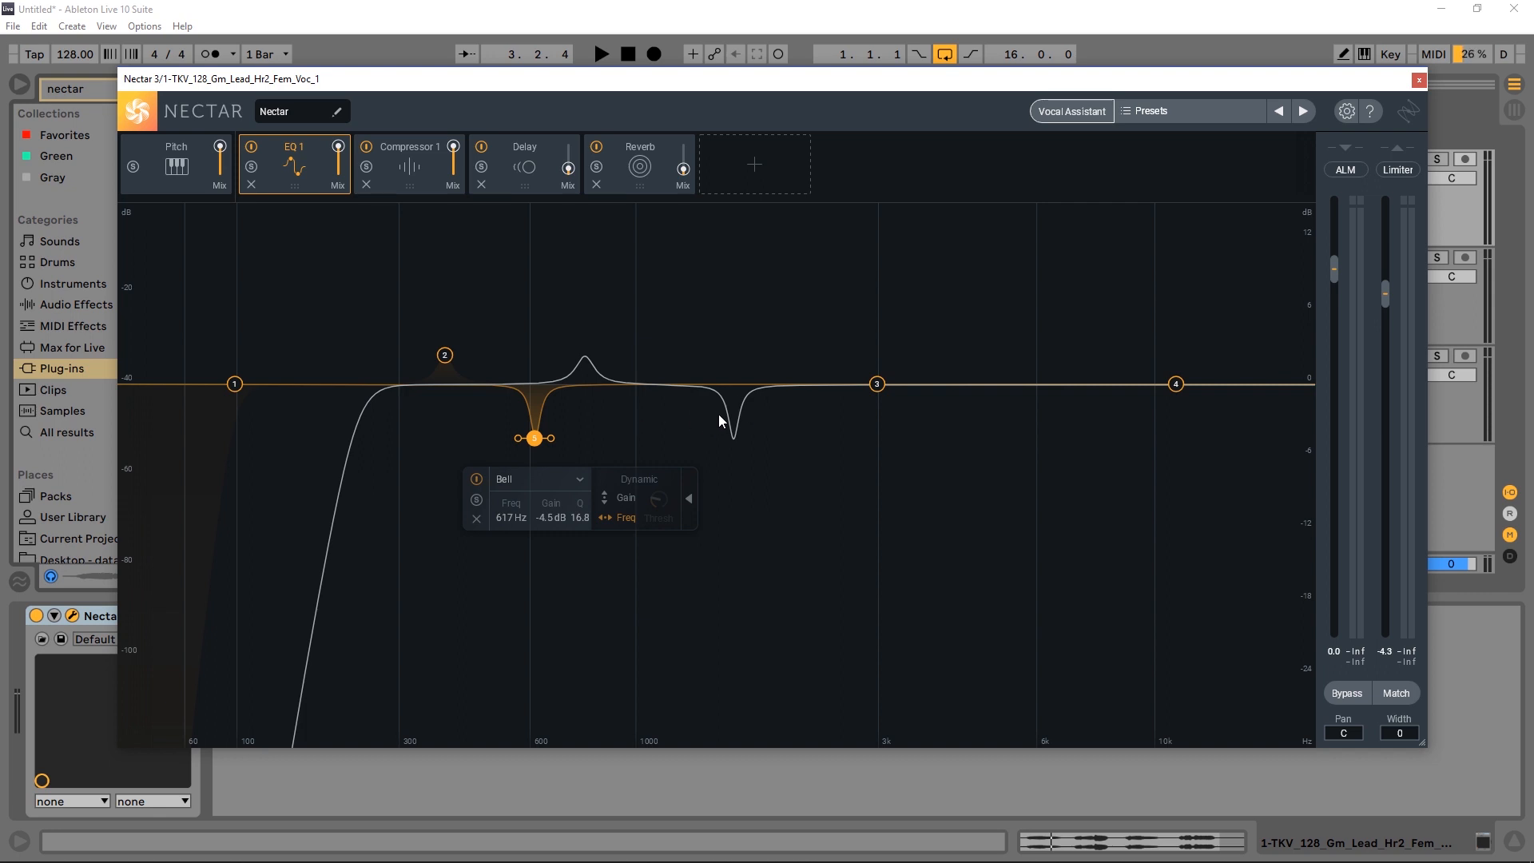
pyautogui.moveTo(731, 436)
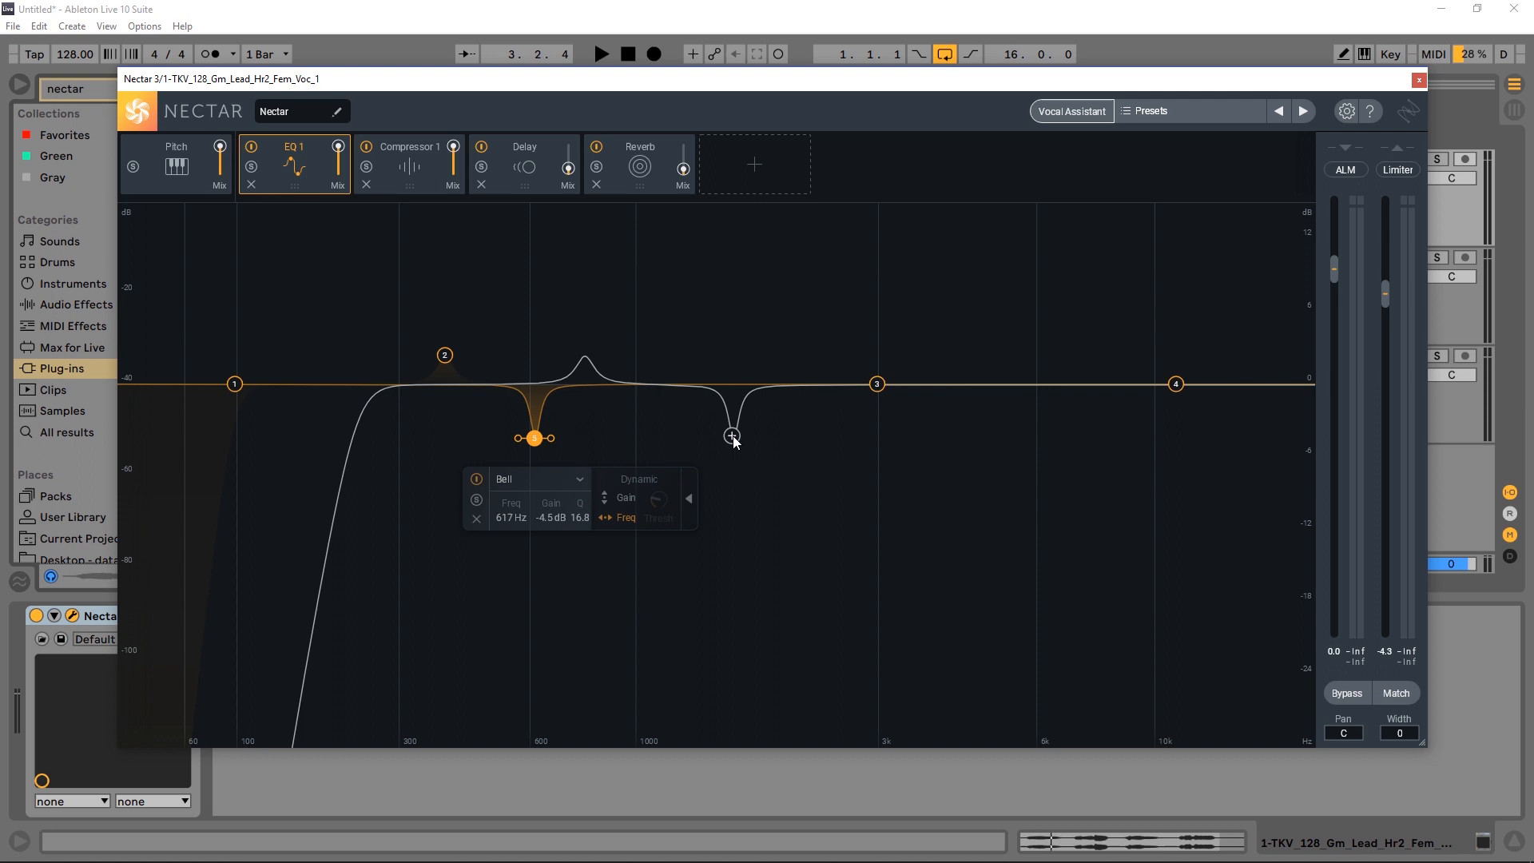
pyautogui.moveTo(733, 436); pyautogui.dragTo(751, 389)
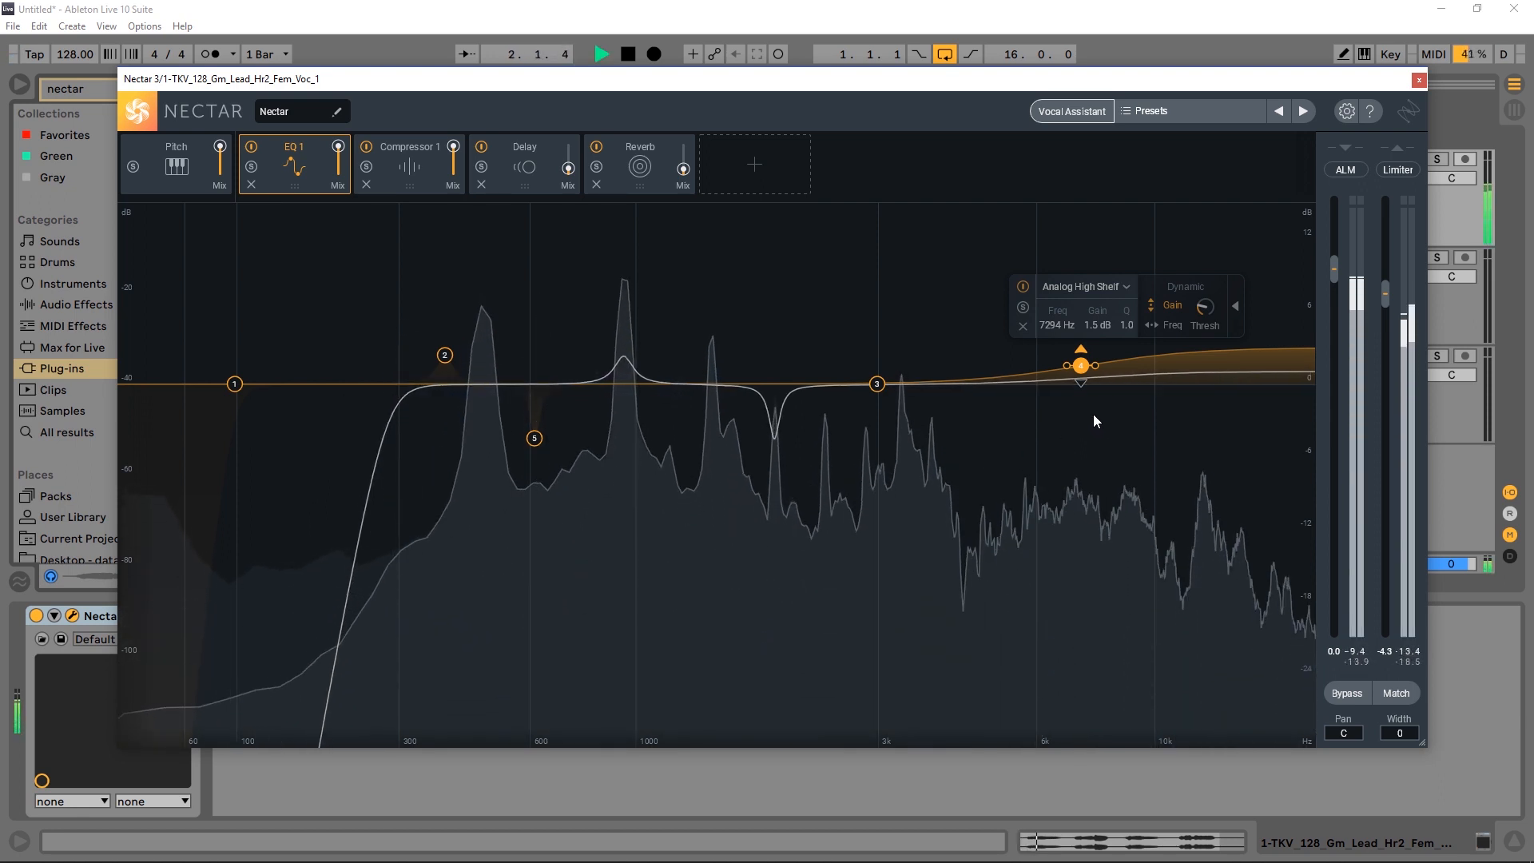
# Raise the analog high shelf to about +3.6 dB starting near 6712 Hz.
pyautogui.moveTo(1080, 366); pyautogui.dragTo(1078, 353)
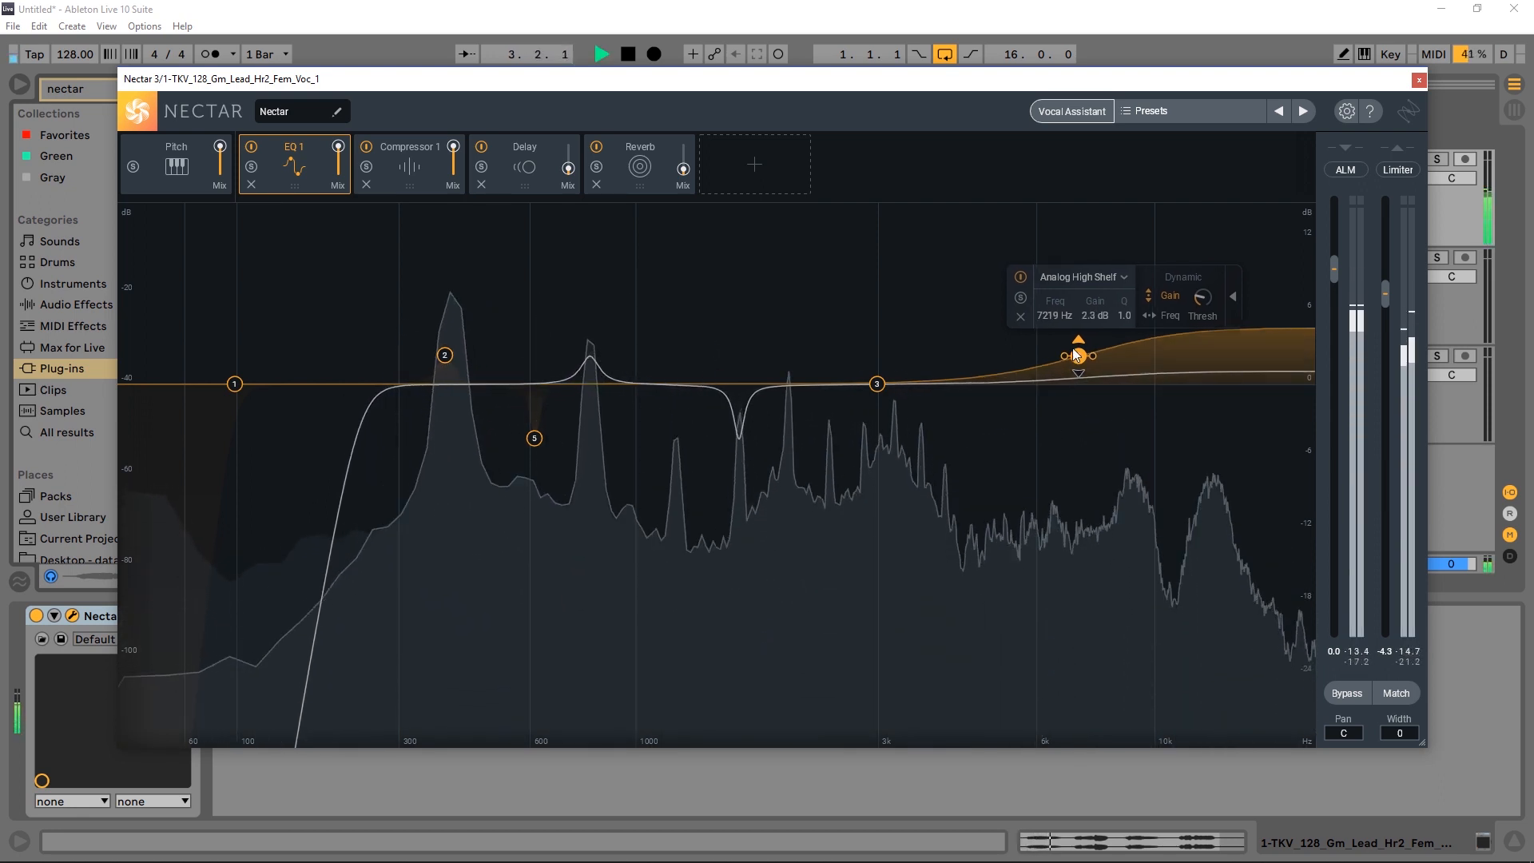
pyautogui.moveTo(1076, 354); pyautogui.dragTo(1062, 341)
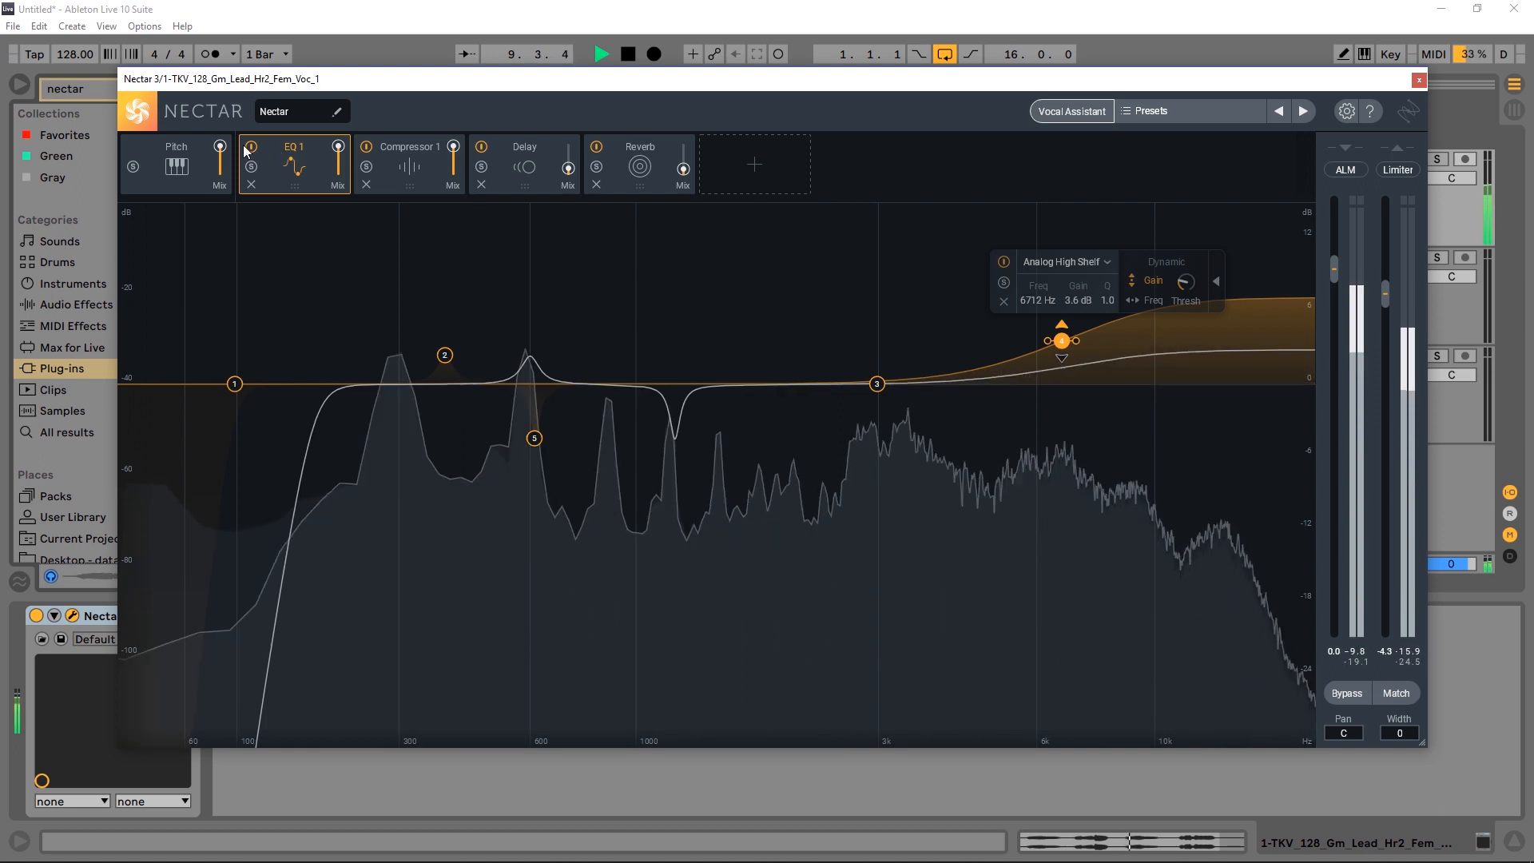
pyautogui.click(251, 147)
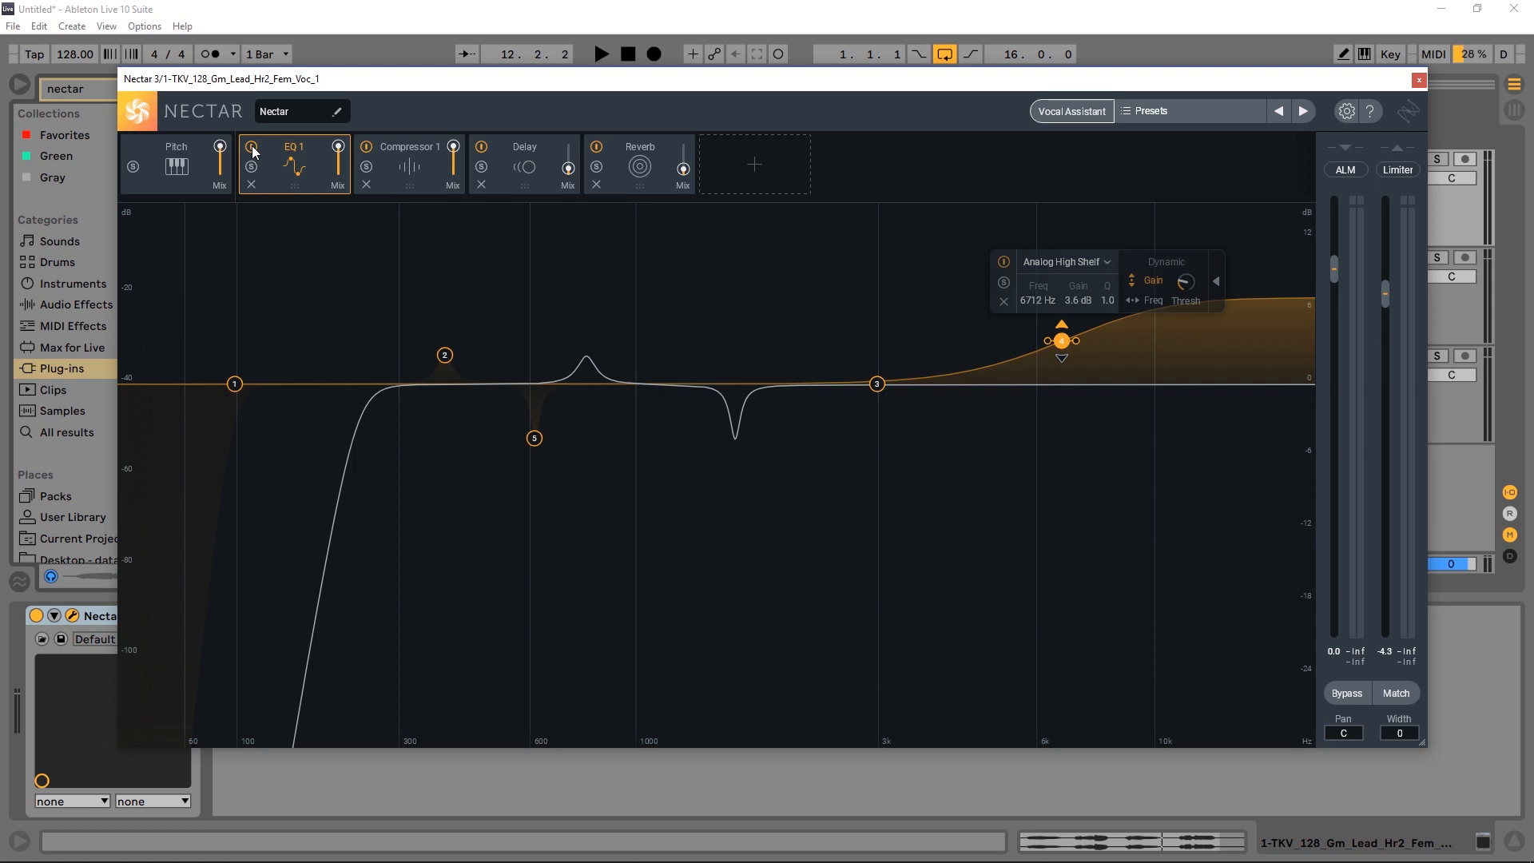
pyautogui.moveTo(720, 421)
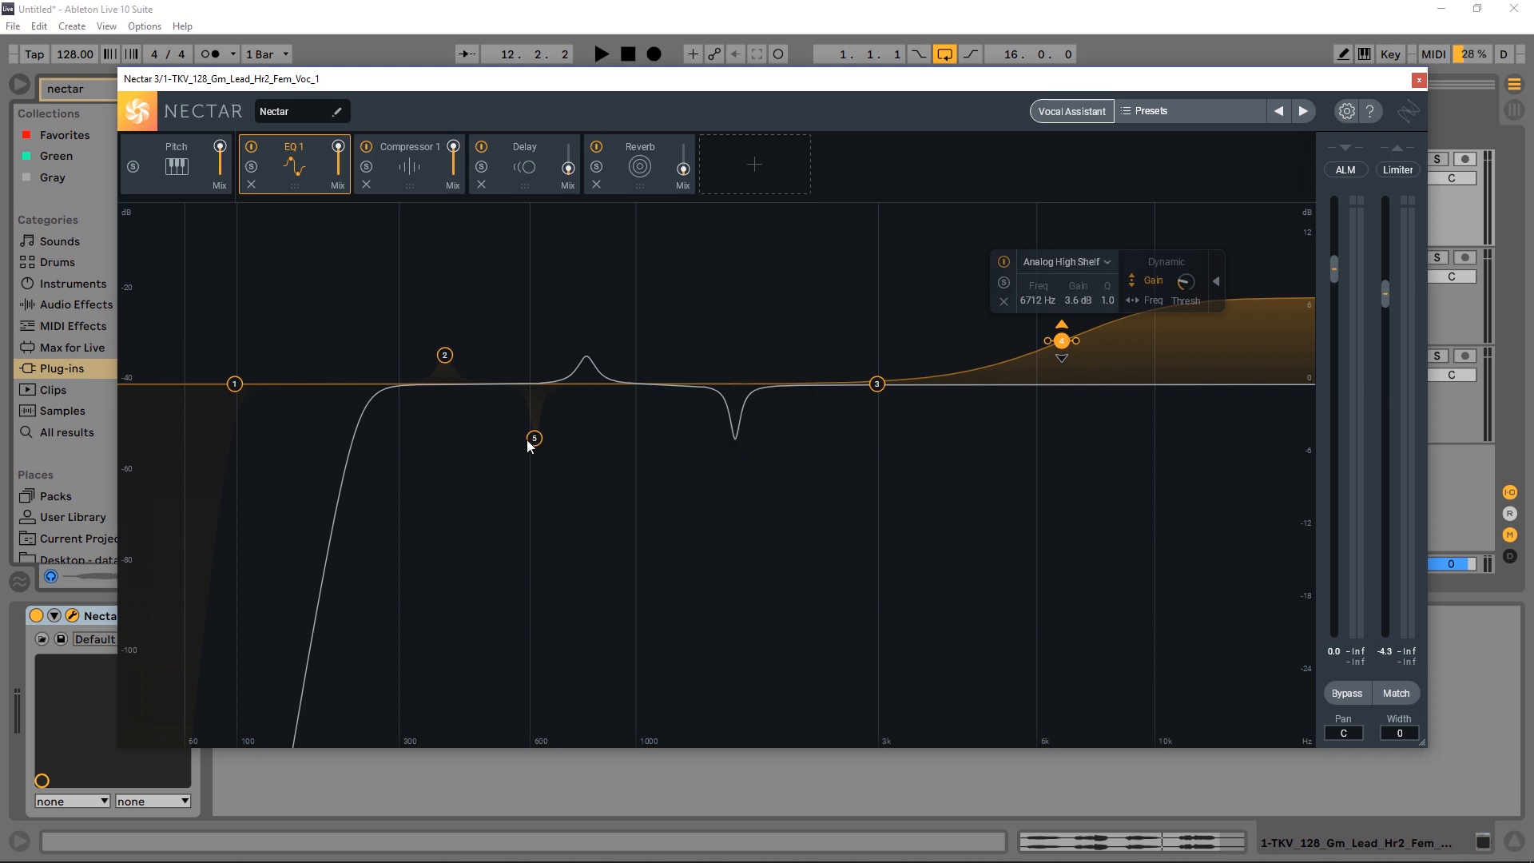
pyautogui.click(533, 439)
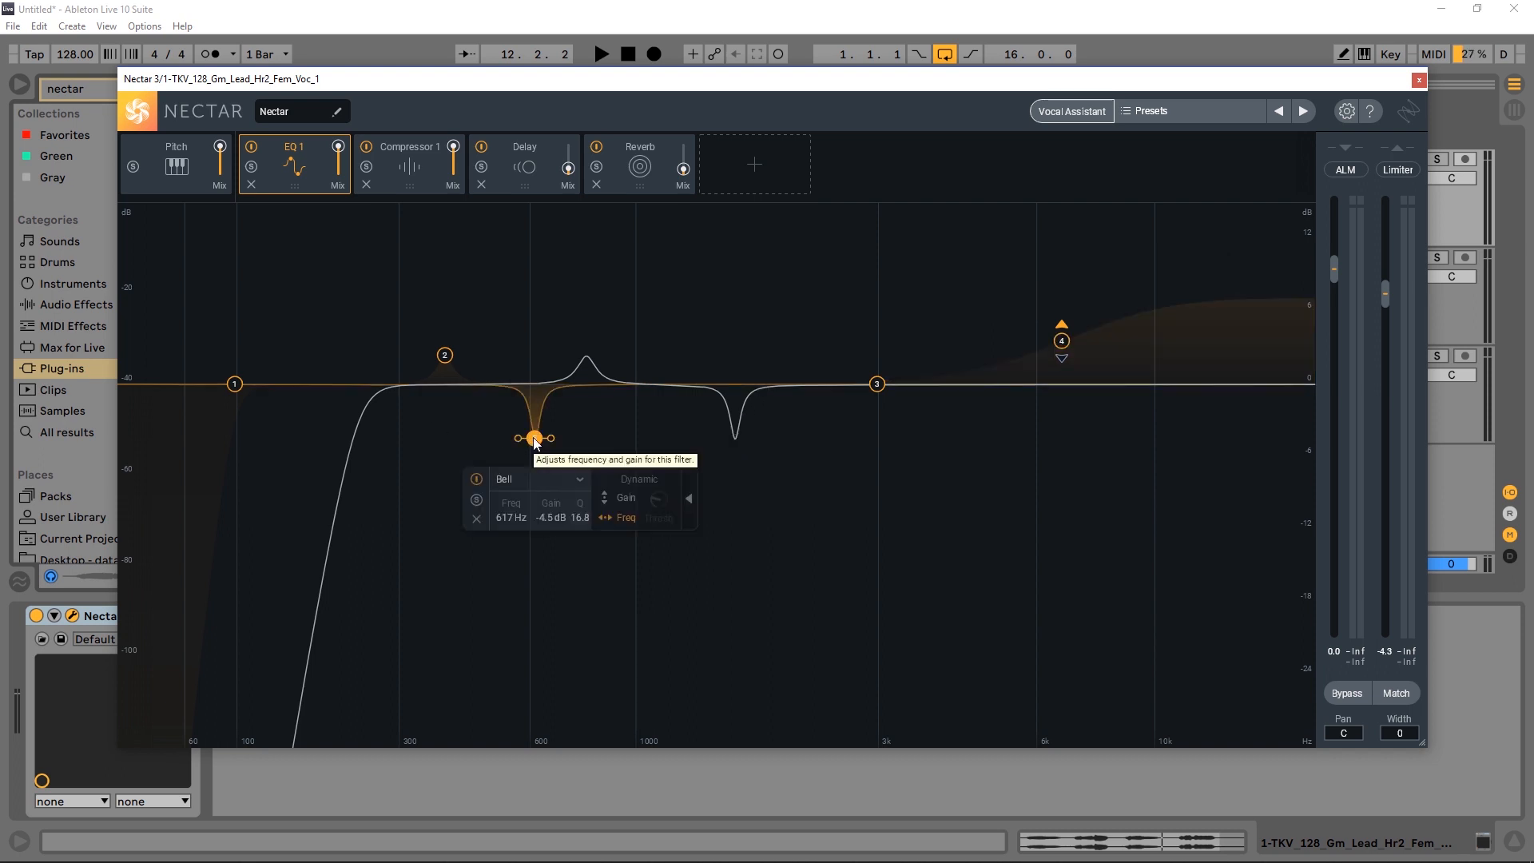